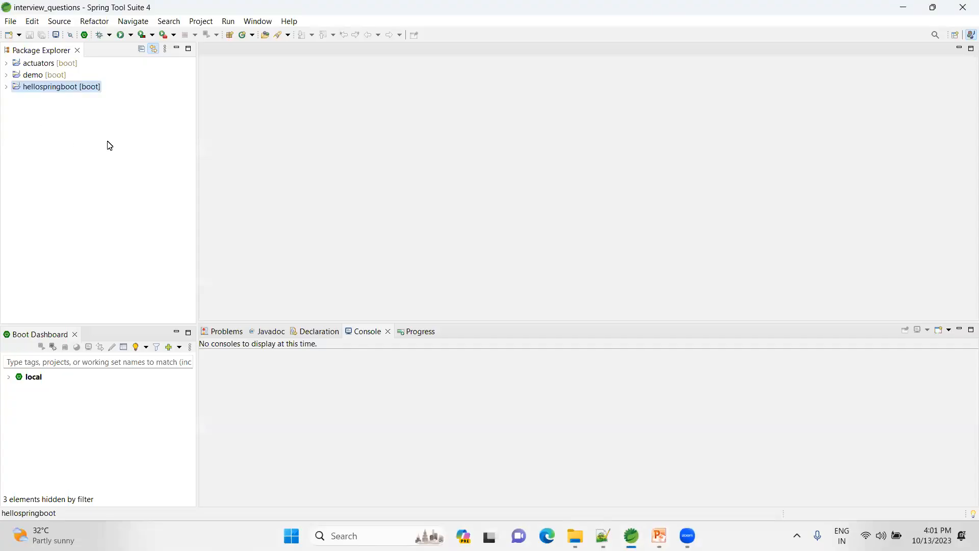
{"action": "mouse_move", "coordinate": [132, 149]}
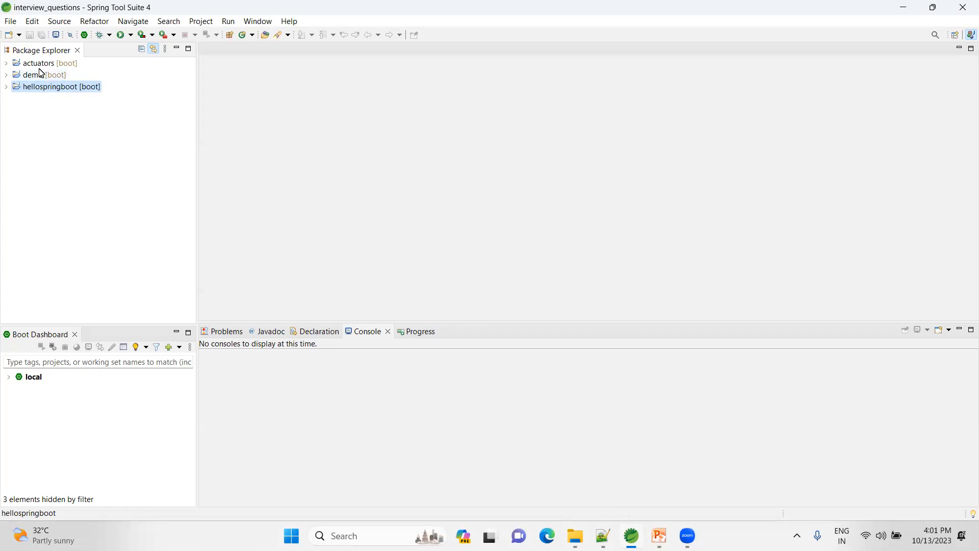
Show the File > New options, including Spring Starter Project.
{"action": "left_click", "coordinate": [10, 21]}
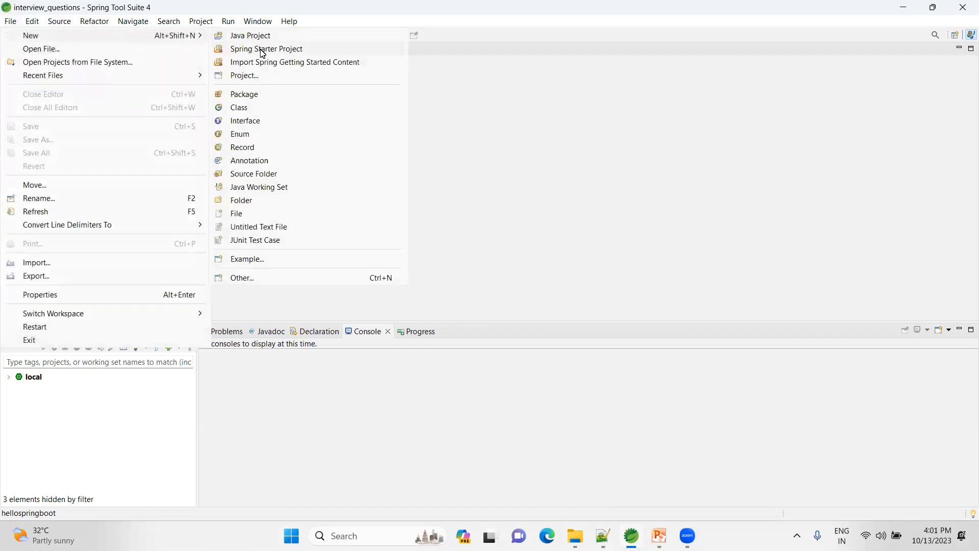
Create Spring Starter Project 'excludetomcat' with the Spring Web dependency and finish the wizard.
{"action": "left_click", "coordinate": [266, 49]}
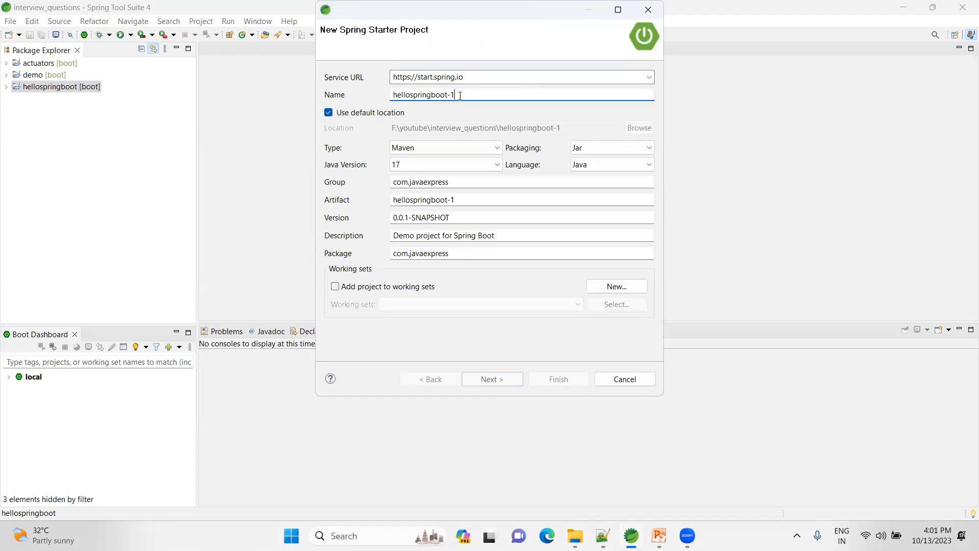
{"action": "type", "text": "excludetom"}
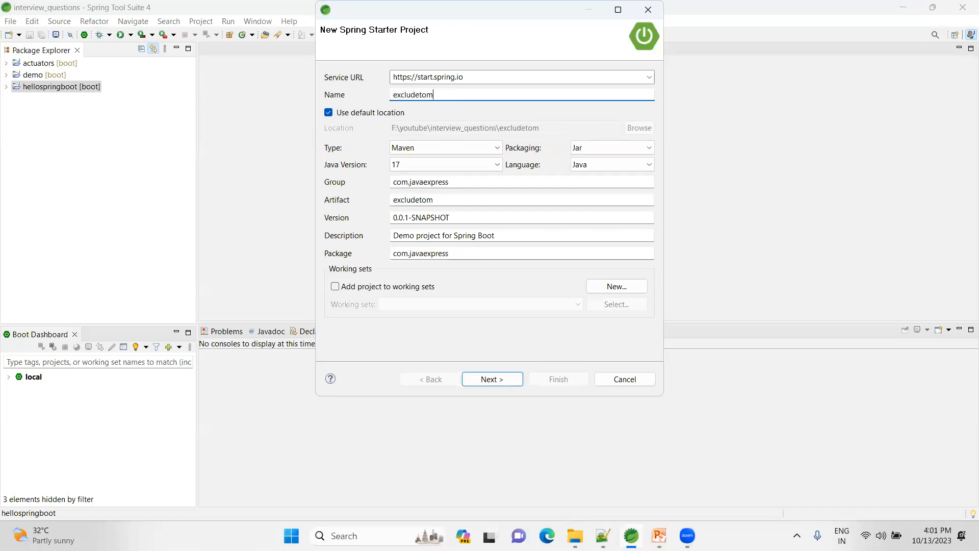
{"action": "type", "text": "cat"}
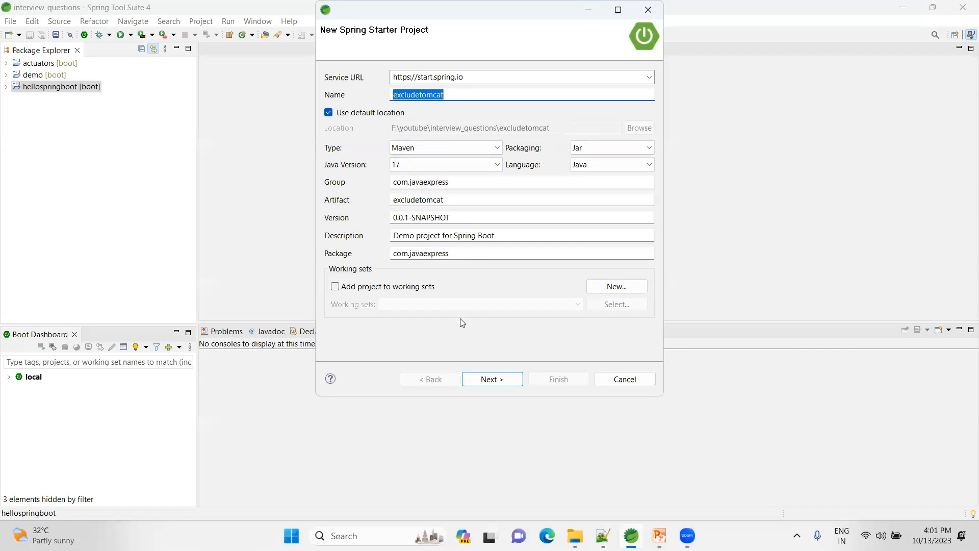
{"action": "left_click", "coordinate": [491, 379]}
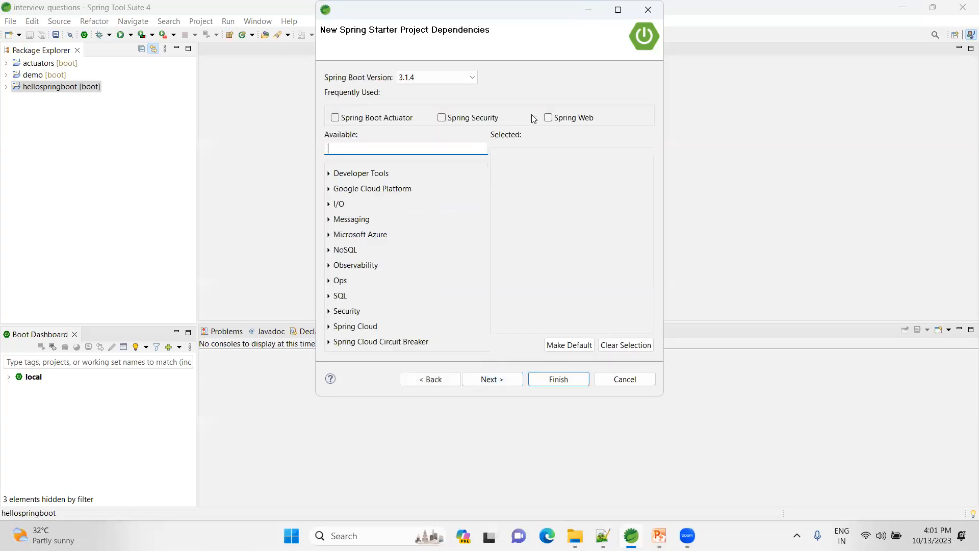
{"action": "left_click", "coordinate": [547, 117]}
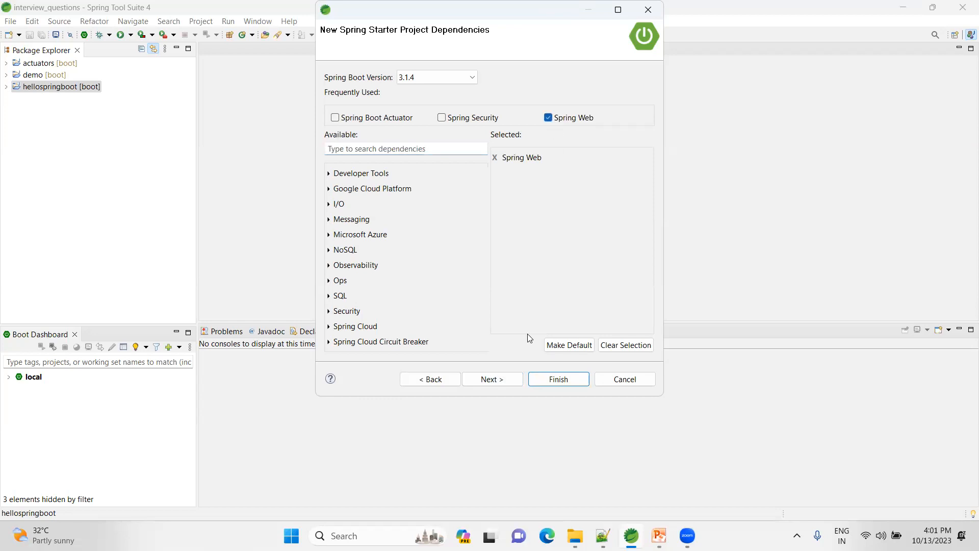
{"action": "left_click", "coordinate": [557, 379]}
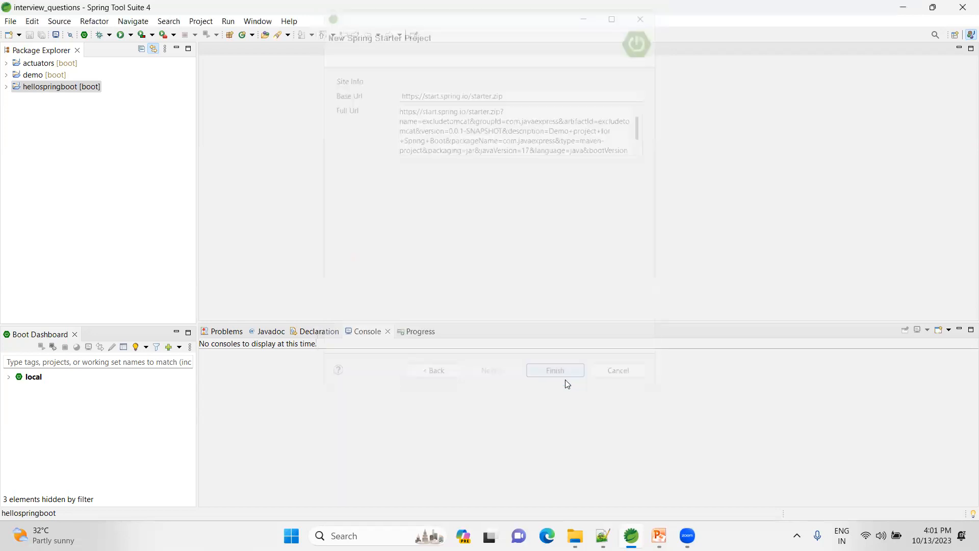
Expand excludetomcat through src/main/java to the com.javaexpress package and ExcludetomcatApplication.
{"action": "left_click", "coordinate": [554, 369]}
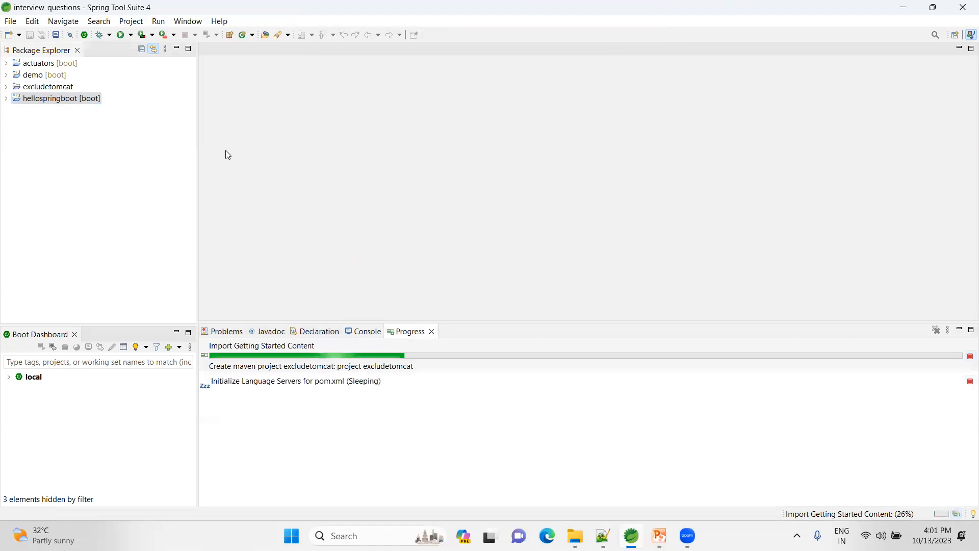
{"action": "mouse_move", "coordinate": [393, 133]}
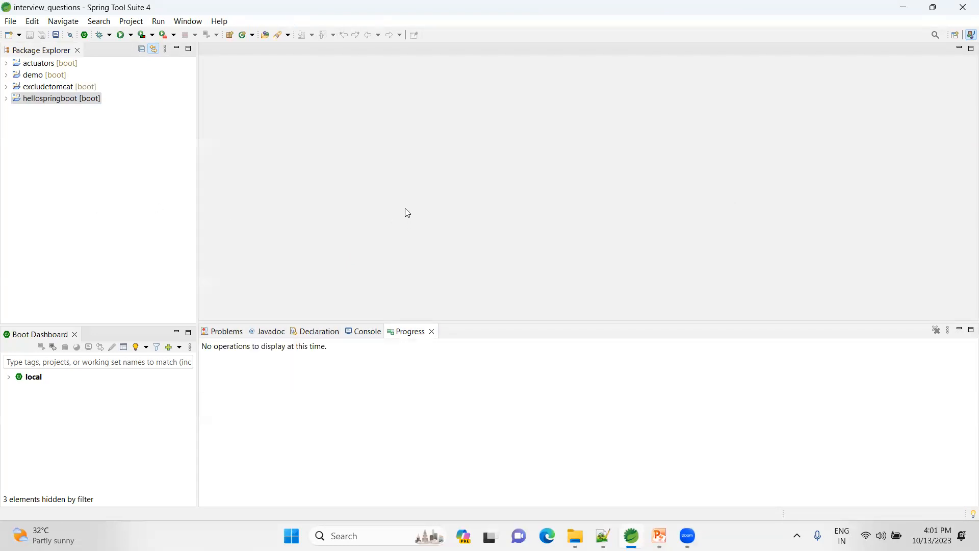
{"action": "left_click", "coordinate": [6, 85]}
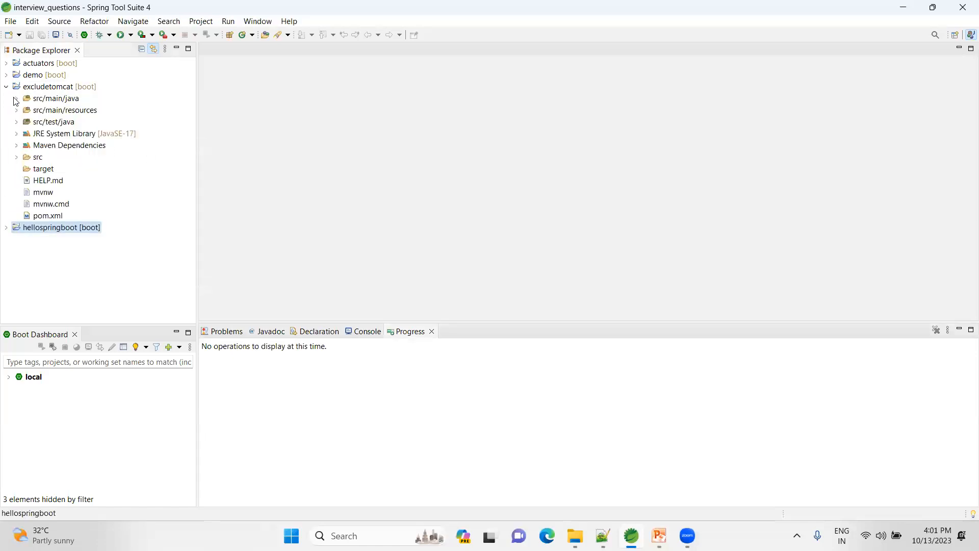
{"action": "left_click", "coordinate": [14, 98]}
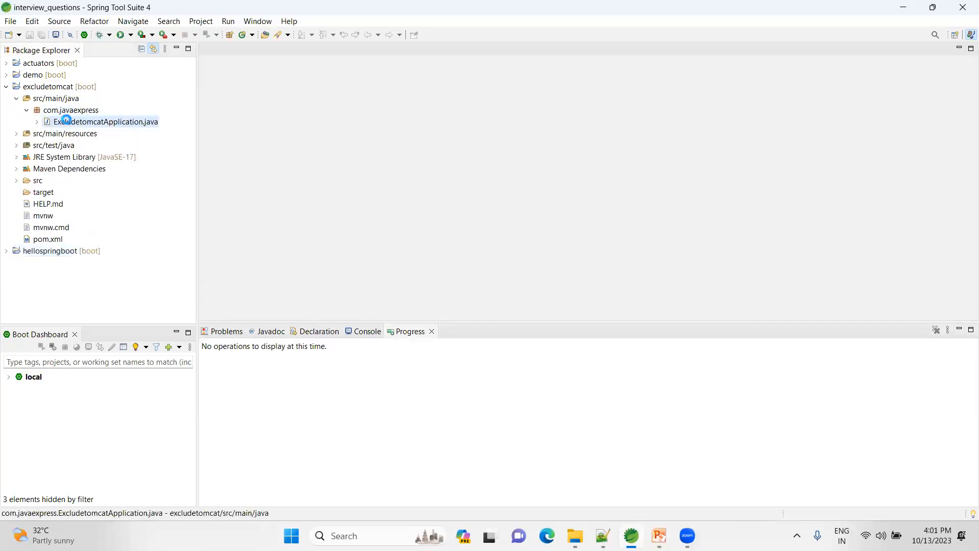
Run ExcludetomcatApplication as a Spring Boot App, note Tomcat 10.1.13 on port 8080, then terminate it.
{"action": "double_click", "coordinate": [103, 121]}
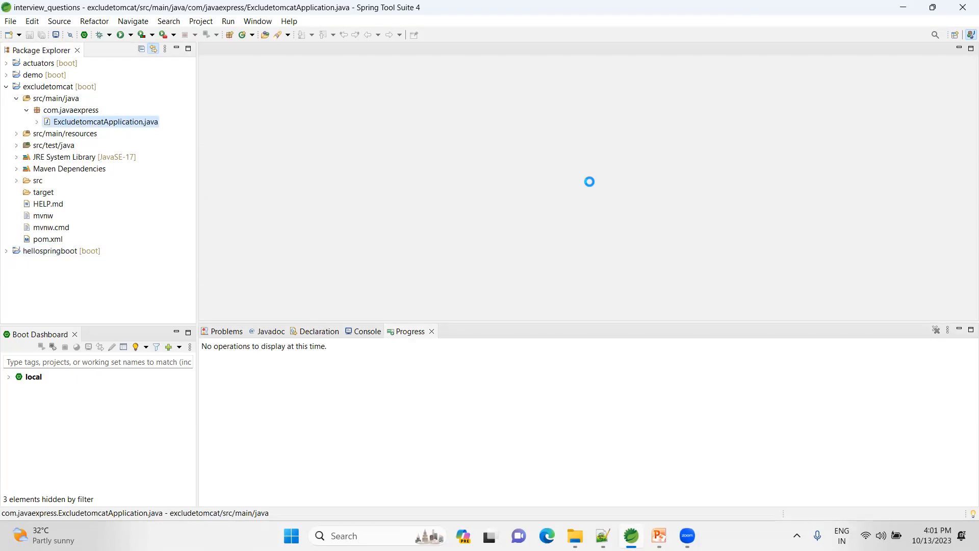
{"action": "double_click", "coordinate": [102, 121]}
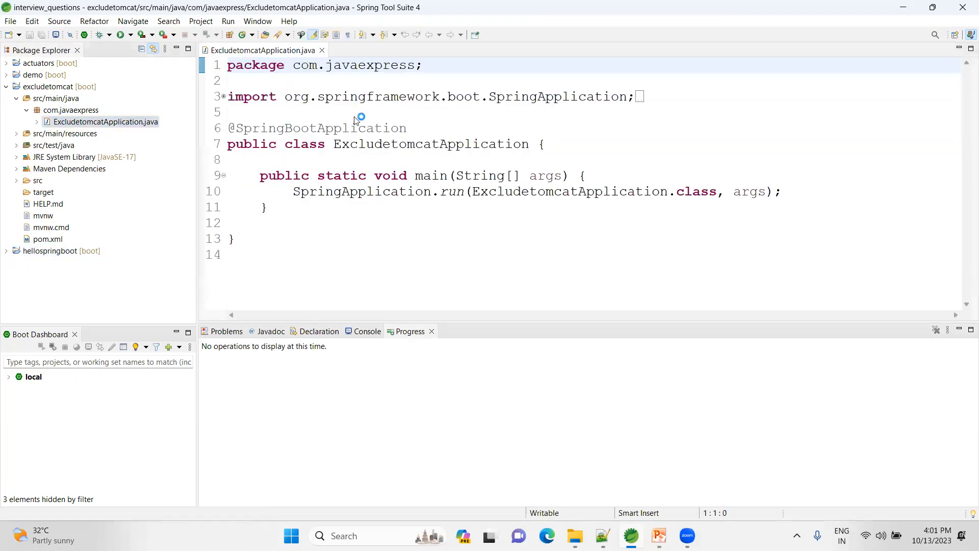
{"action": "right_click", "coordinate": [356, 119]}
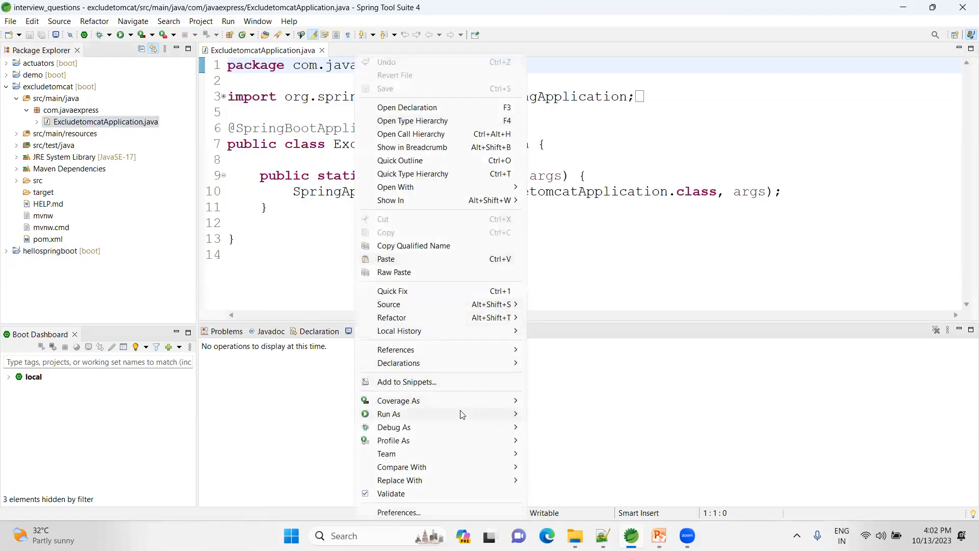
{"action": "left_click", "coordinate": [388, 413]}
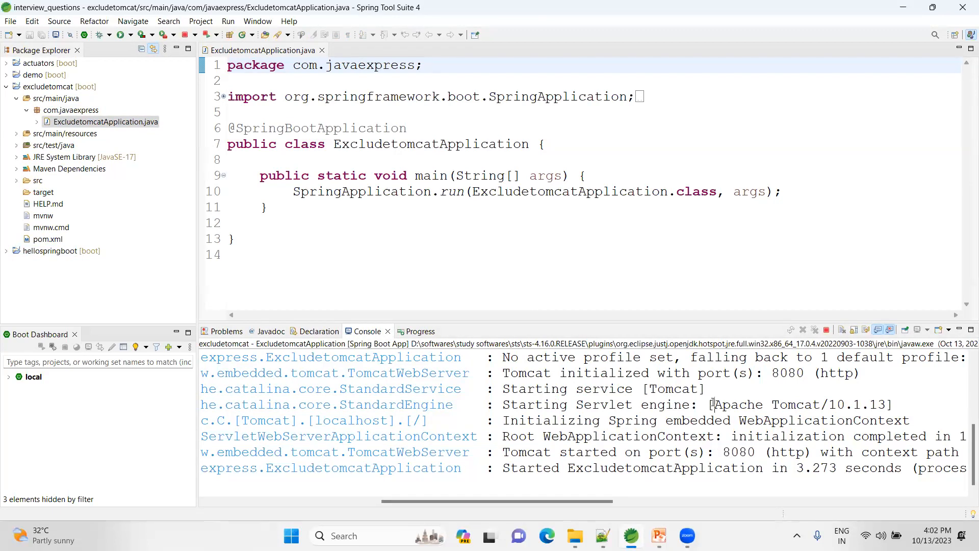
{"action": "double_click", "coordinate": [860, 404]}
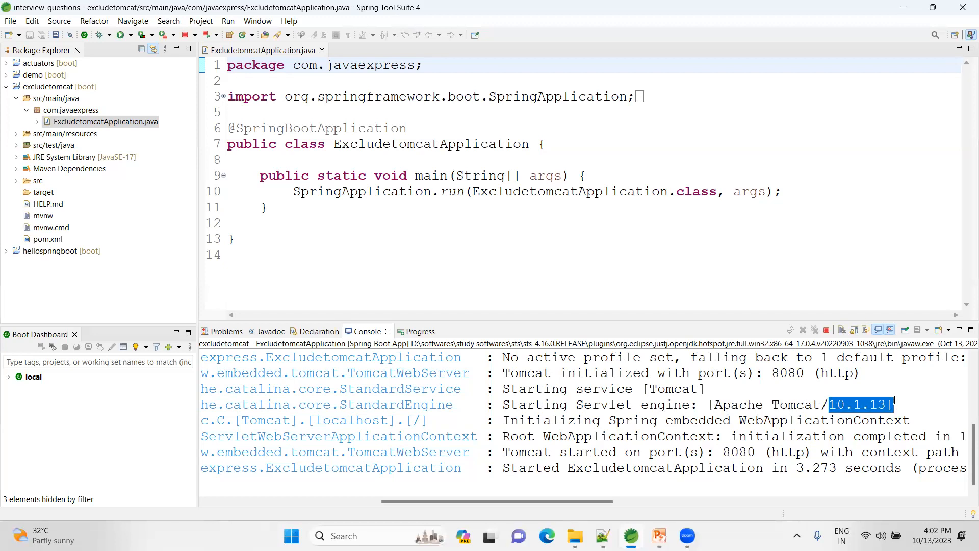
{"action": "mouse_move", "coordinate": [802, 330]}
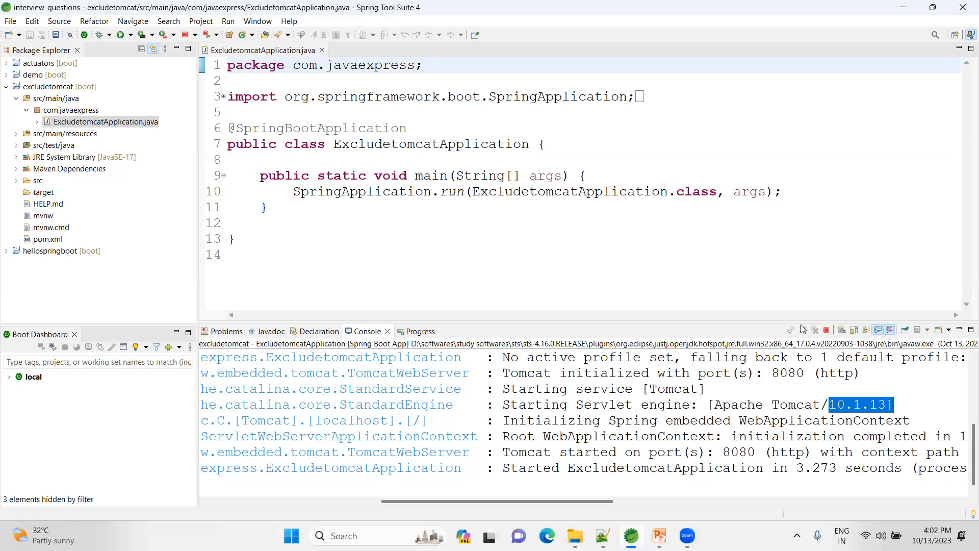
{"action": "left_click", "coordinate": [814, 329]}
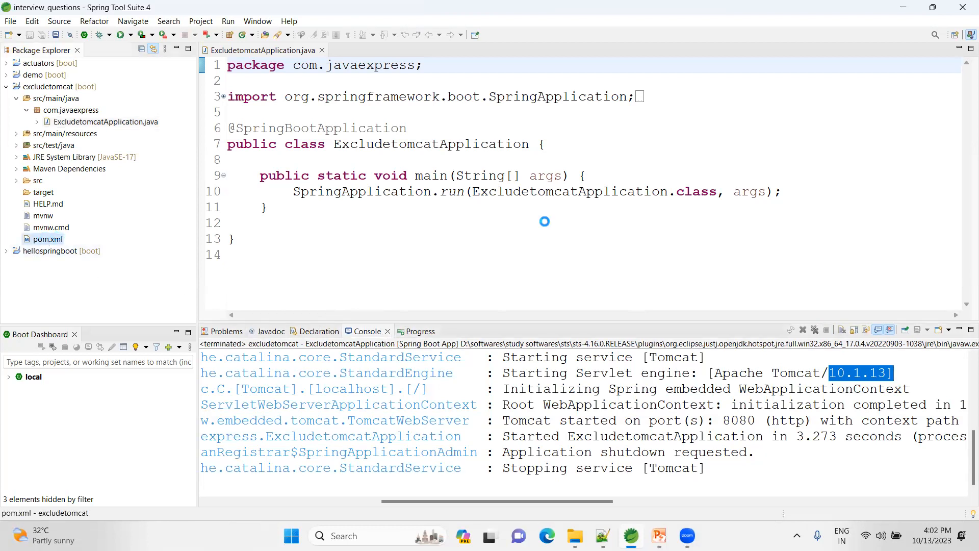
In pom.xml's Dependency Hierarchy, trace spring-boot-starter-tomcat under spring-boot-starter-web, then view the source.
{"action": "double_click", "coordinate": [46, 239]}
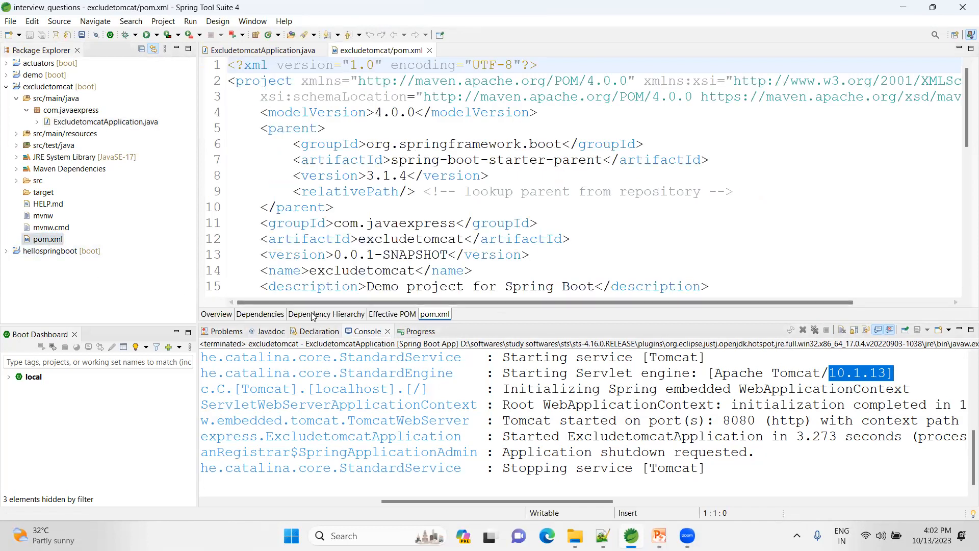
{"action": "left_click", "coordinate": [326, 313]}
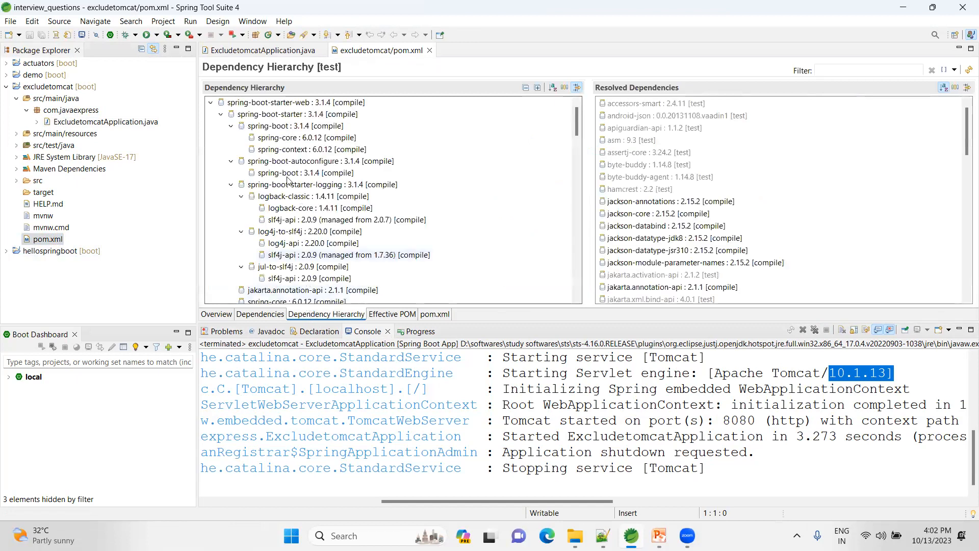
{"action": "left_click", "coordinate": [220, 114]}
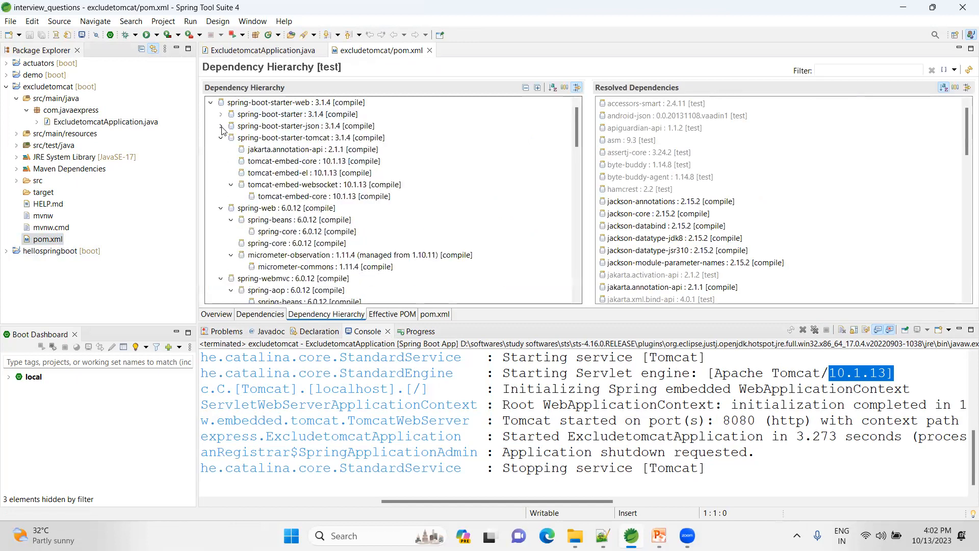
{"action": "left_click", "coordinate": [220, 137]}
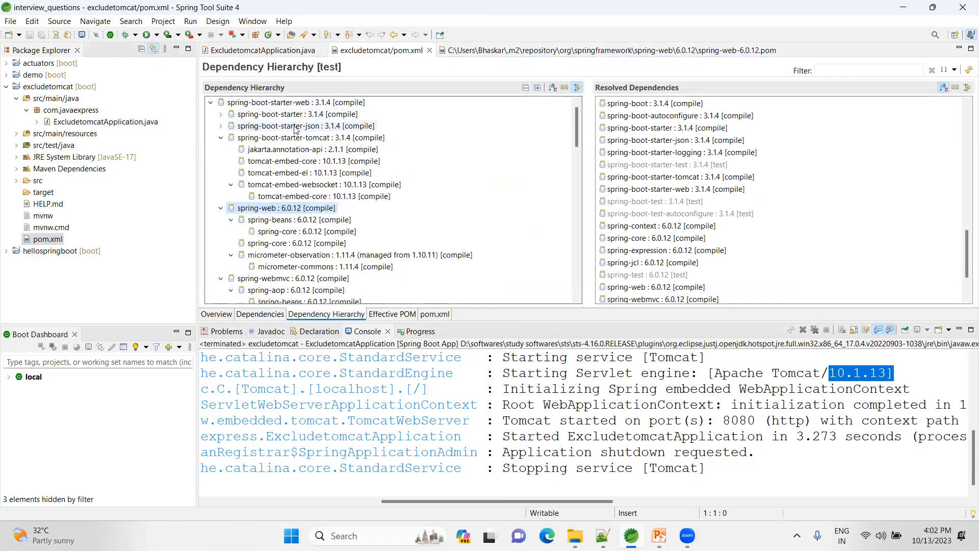
{"action": "left_click", "coordinate": [309, 137]}
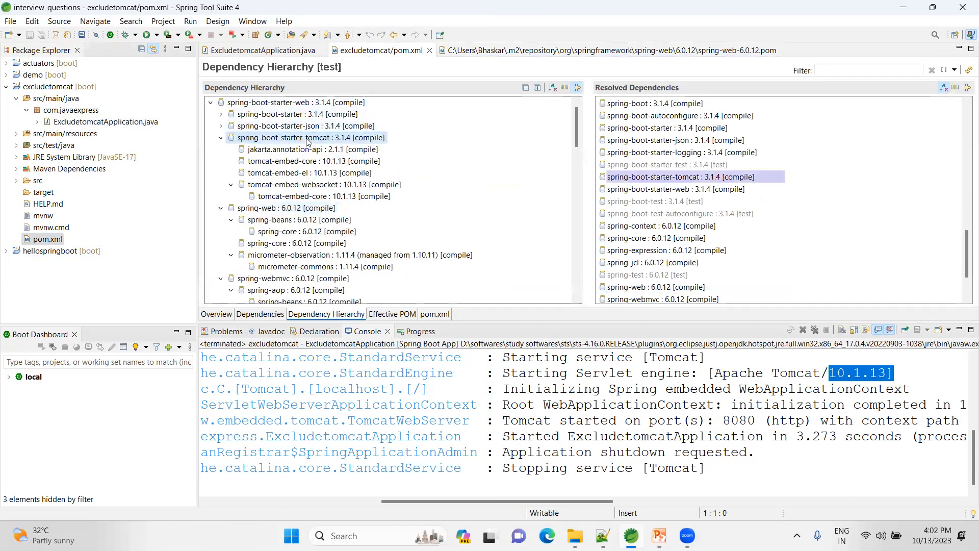
{"action": "left_click", "coordinate": [434, 313]}
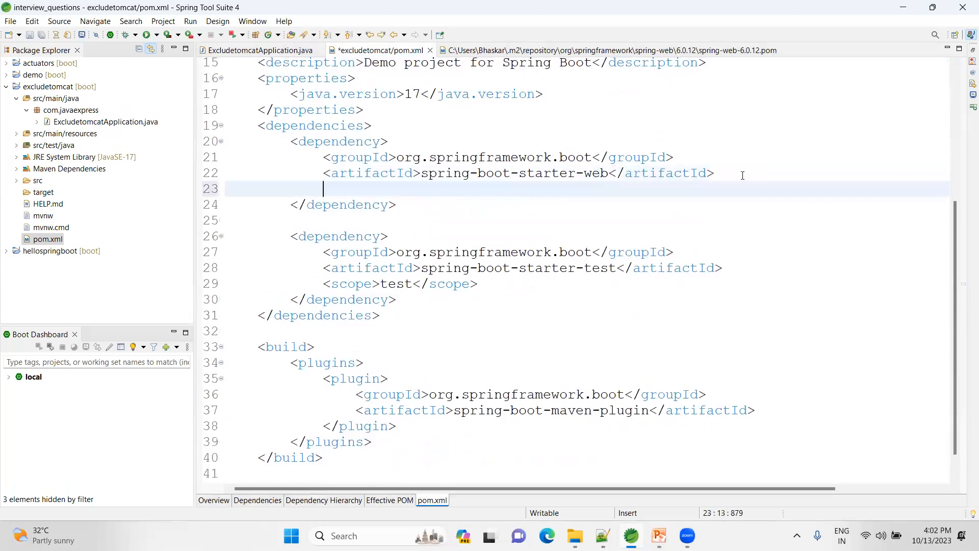
Insert an <exclusions><exclusion> block inside the spring-boot-starter-web dependency.
{"action": "type", "text": "exclusions></exclusions>"}
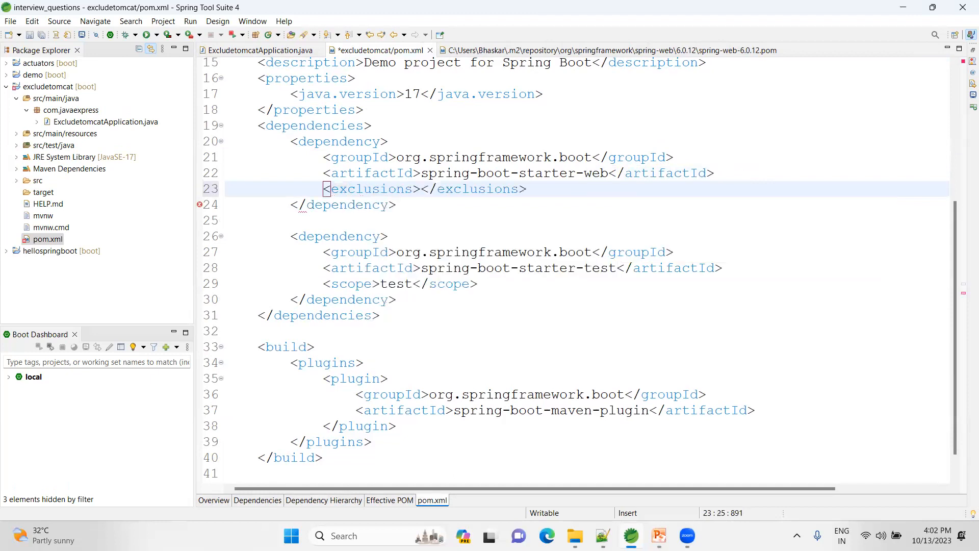
{"action": "key", "text": "Enter"}
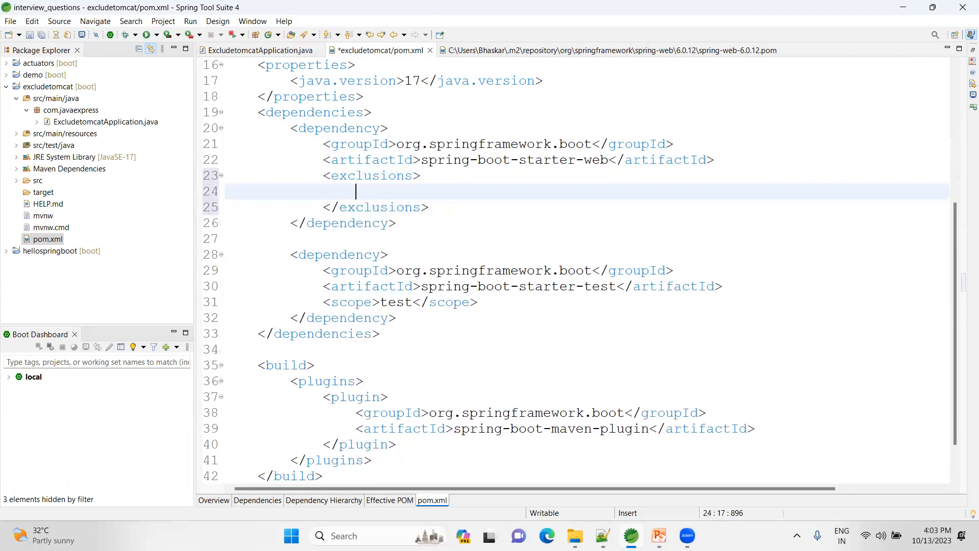
{"action": "type", "text": "<exclusion></exclusion>"}
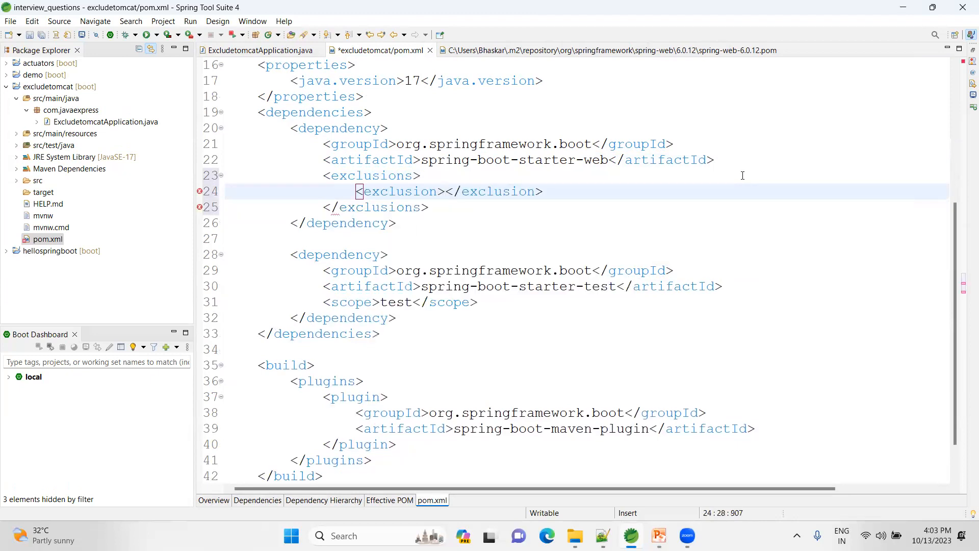
{"action": "key", "text": "Return"}
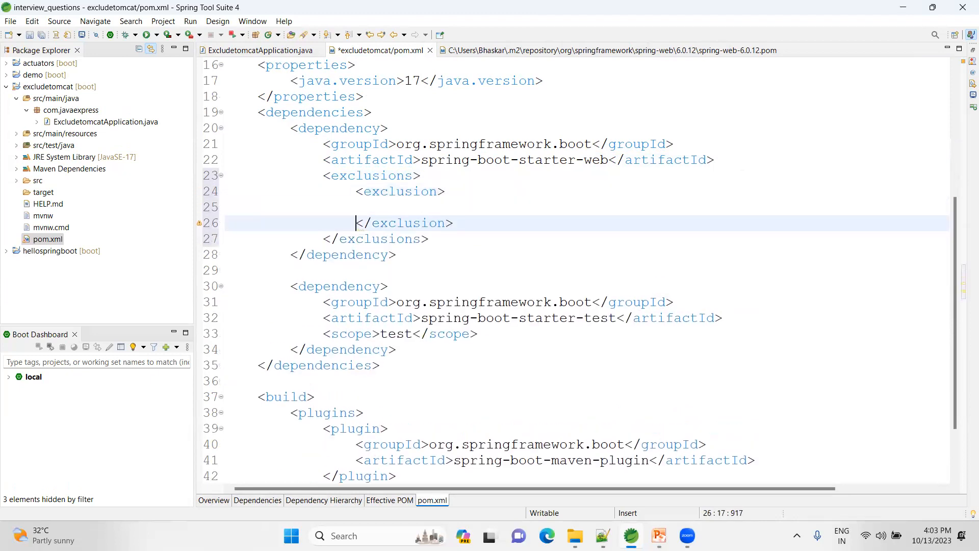
Fill the exclusion with groupId org.springframework.boot and artifactId spring-boot-starter-tomcat, and save.
{"action": "type", "text": "<a"}
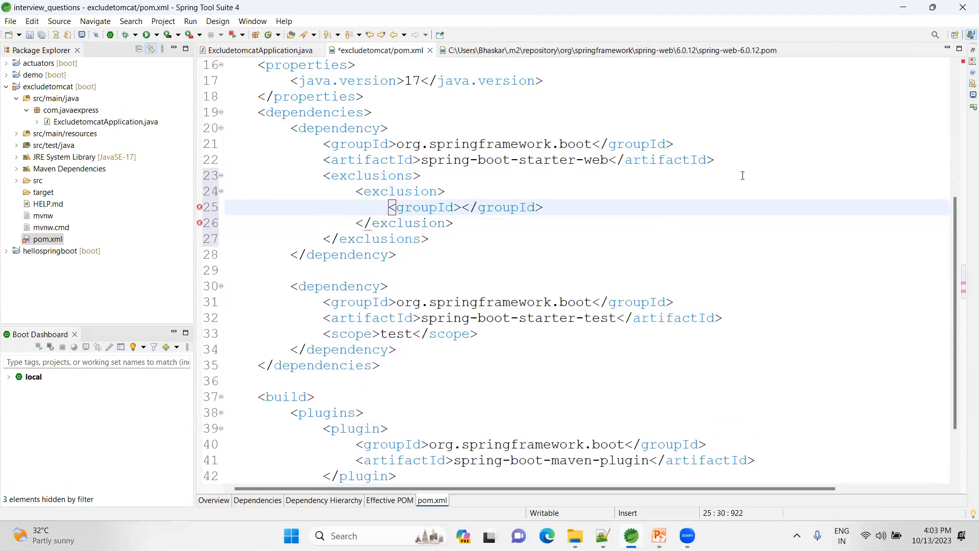
{"action": "type", "text": "org.spring"}
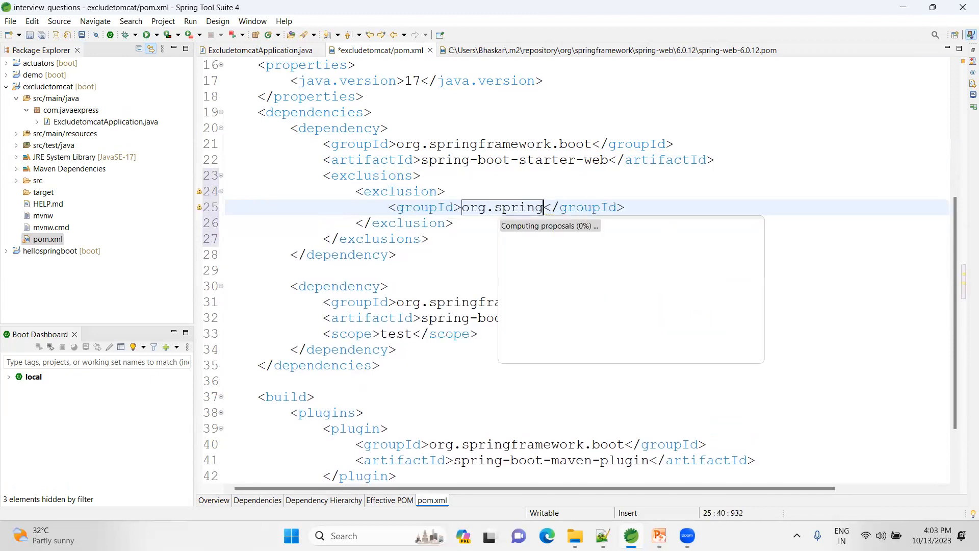
{"action": "type", "text": "framework"}
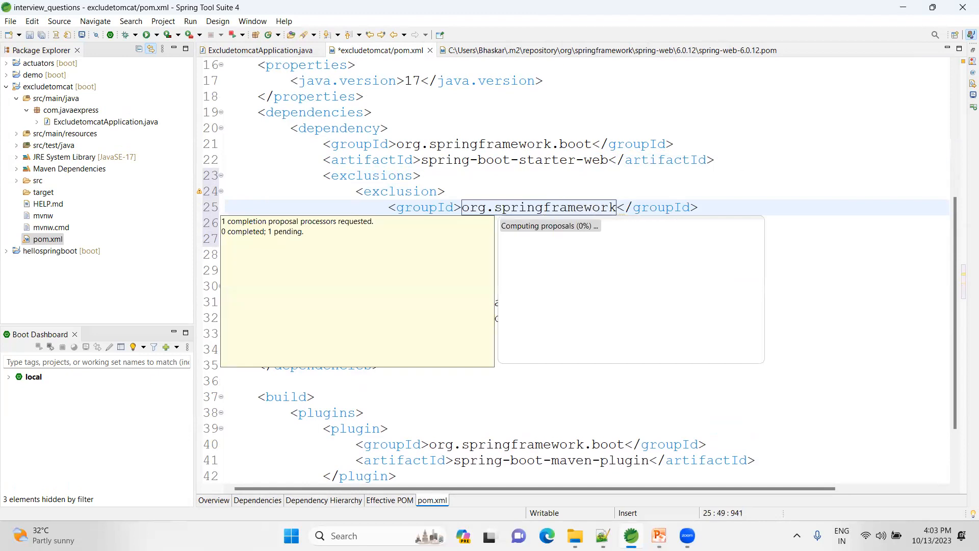
{"action": "type", "text": ".boot"}
{"action": "type", "text": "<artifactId></artifactId>"}
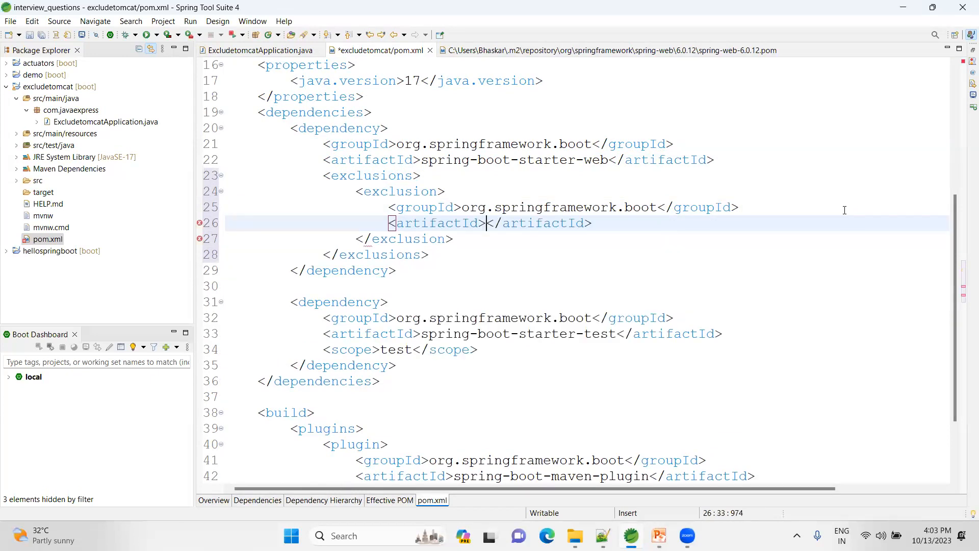
{"action": "type", "text": "spring-boot-starter"}
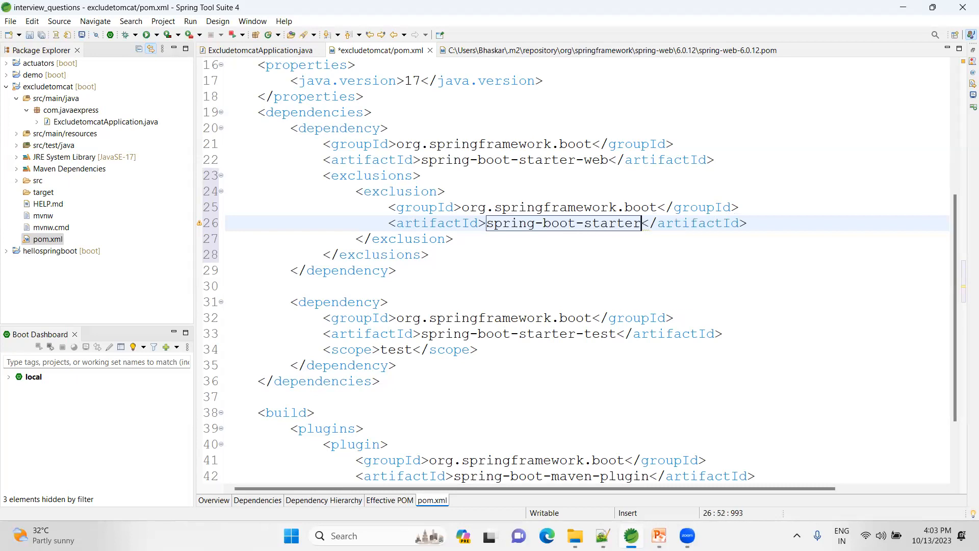
{"action": "type", "text": "-tomc"}
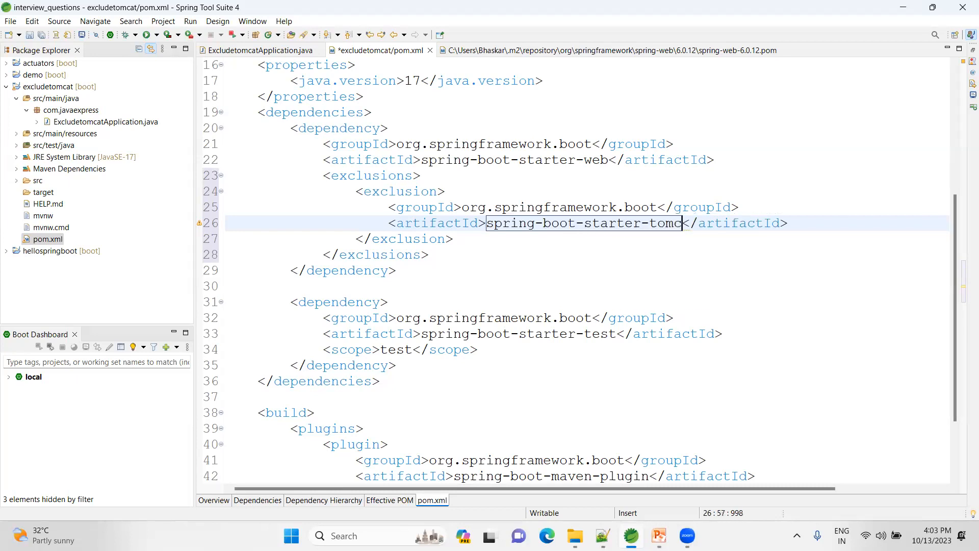
{"action": "type", "text": "at"}
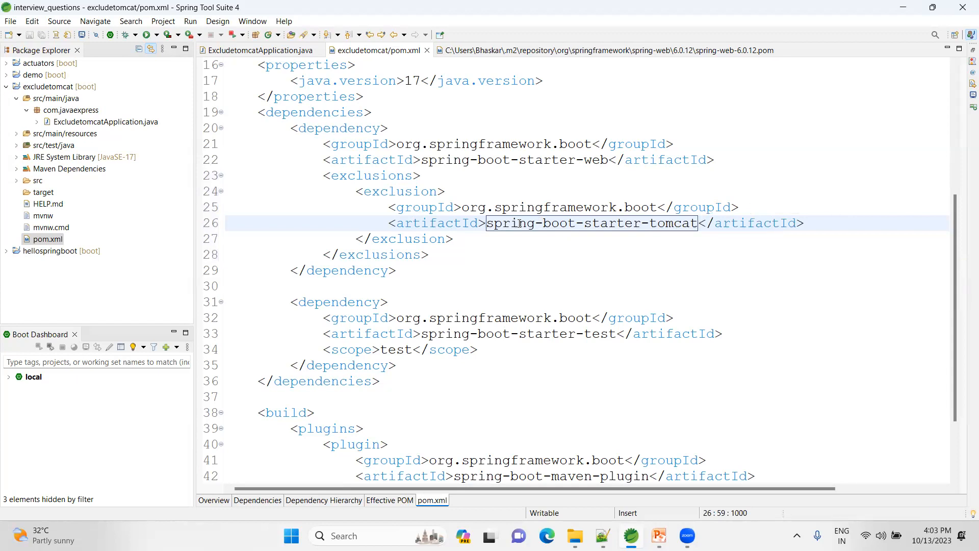
{"action": "mouse_move", "coordinate": [594, 224]}
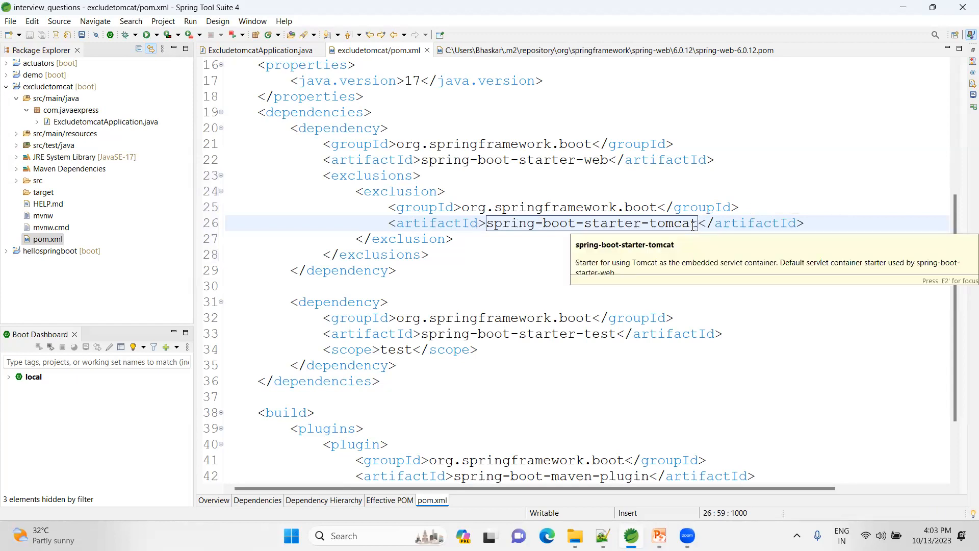
{"action": "right_click", "coordinate": [60, 86]}
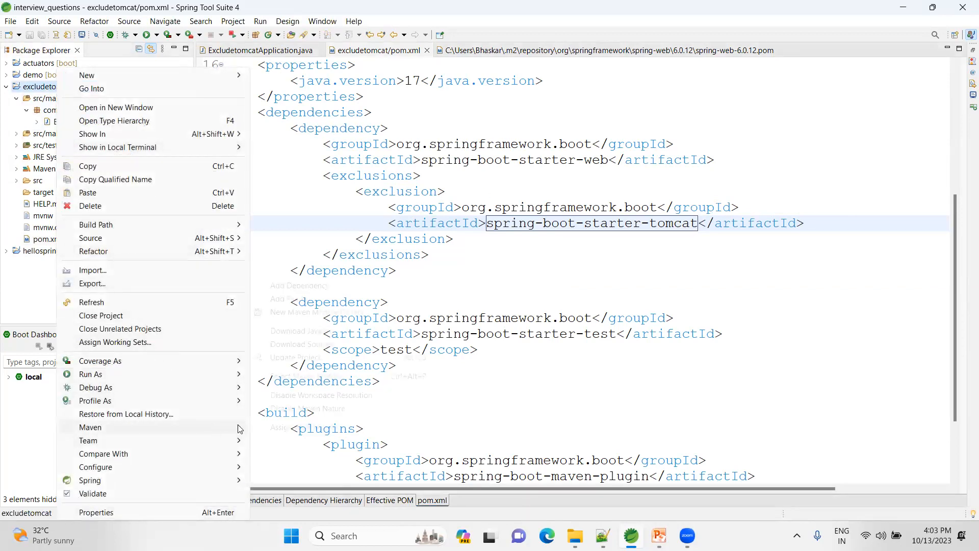
Run Maven > Update Project on excludetomcat and confirm with OK.
{"action": "left_click", "coordinate": [89, 427]}
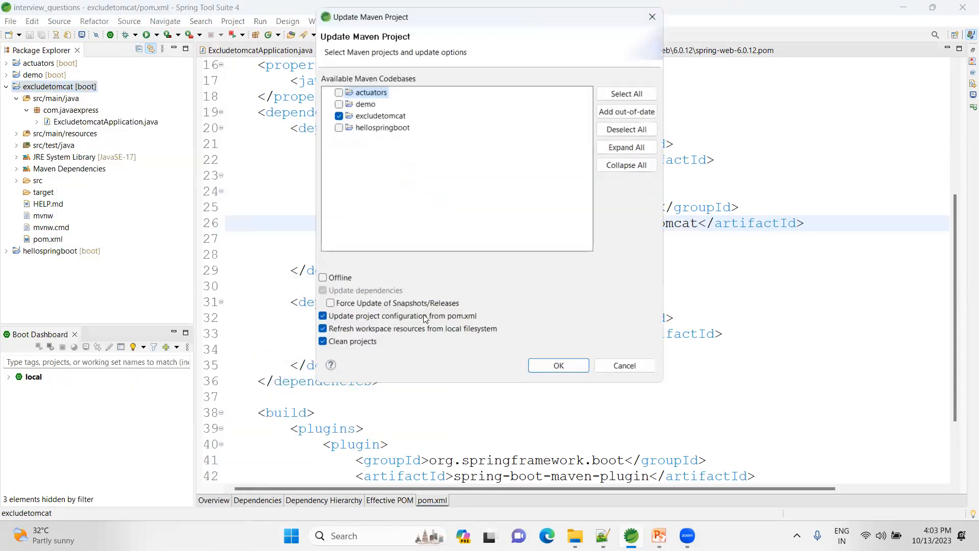
{"action": "left_click", "coordinate": [558, 365]}
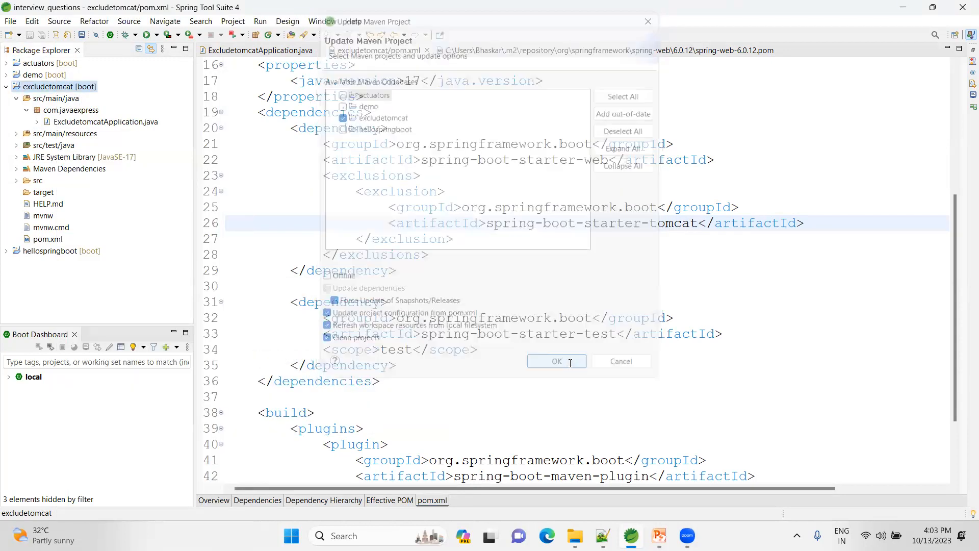
{"action": "left_click", "coordinate": [555, 361]}
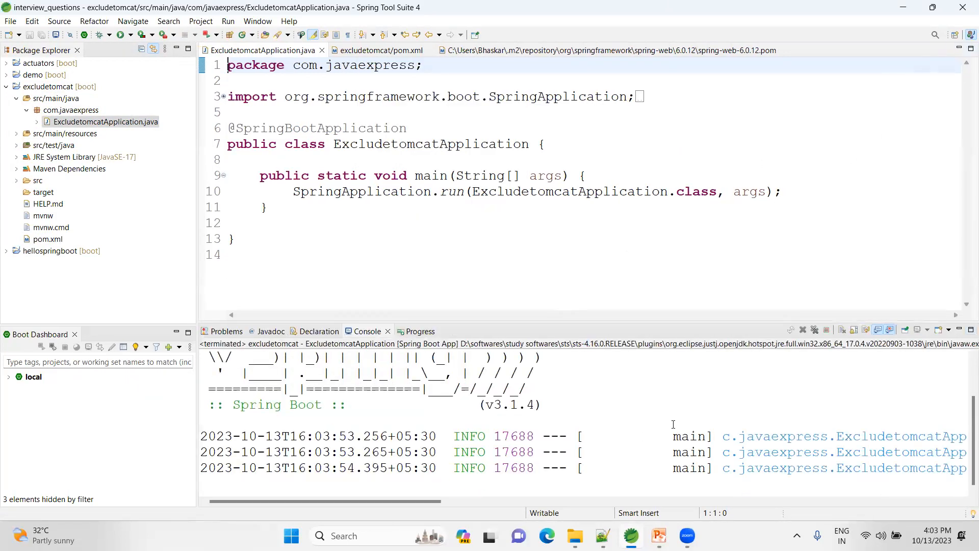
{"action": "mouse_move", "coordinate": [633, 427]}
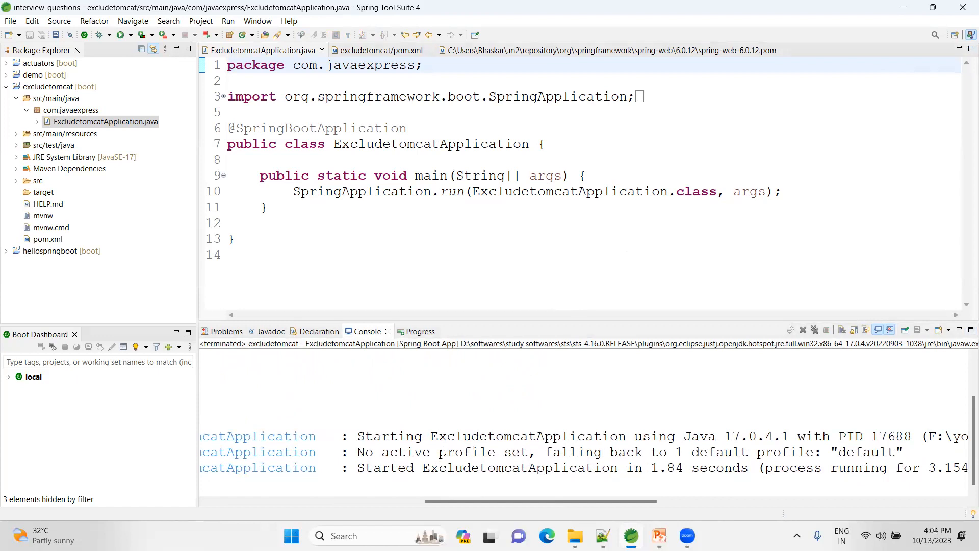
{"action": "mouse_move", "coordinate": [380, 199]}
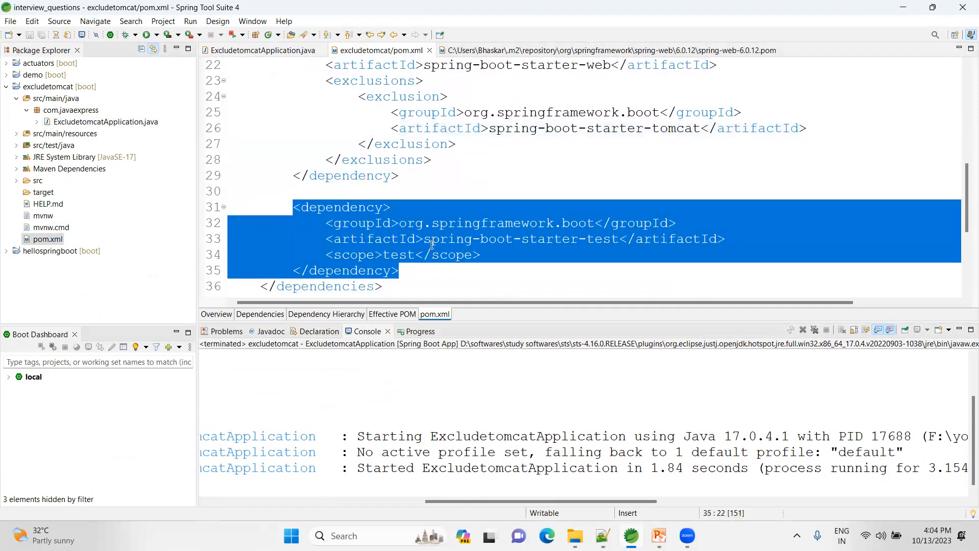
Add a dependency org.springframework.boot:spring-boot-starter-undertow after the web starter and save pom.xml.
{"action": "left_click", "coordinate": [419, 175]}
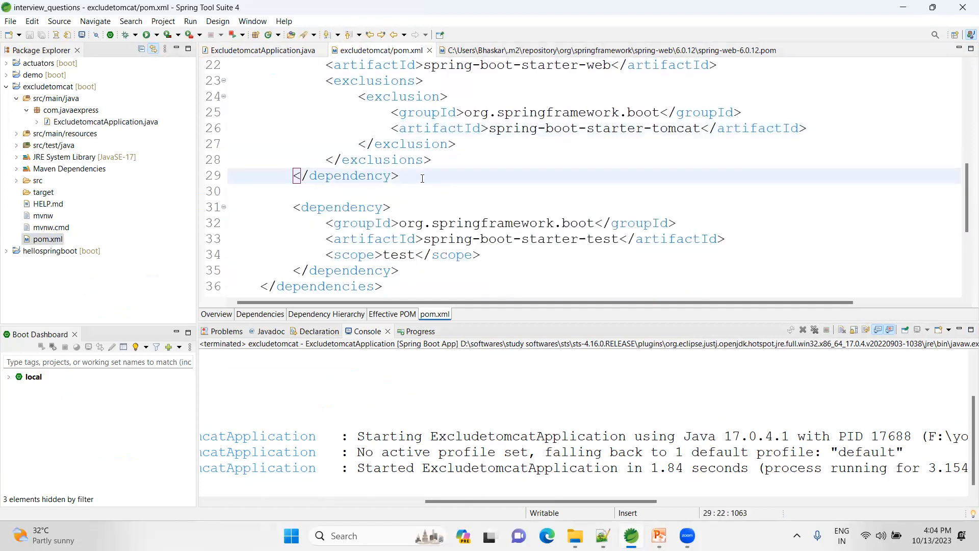
{"action": "type", "text": "dependency>"}
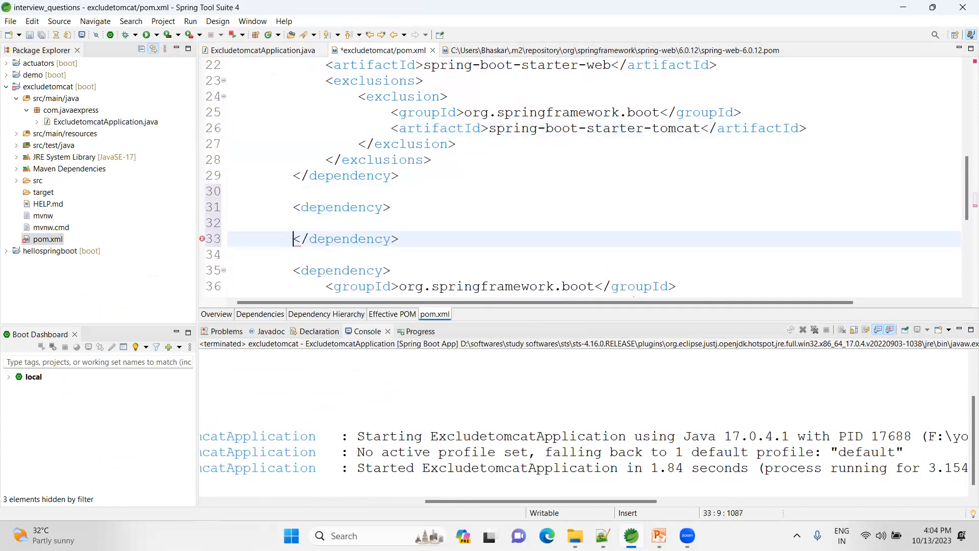
{"action": "type", "text": "<g"}
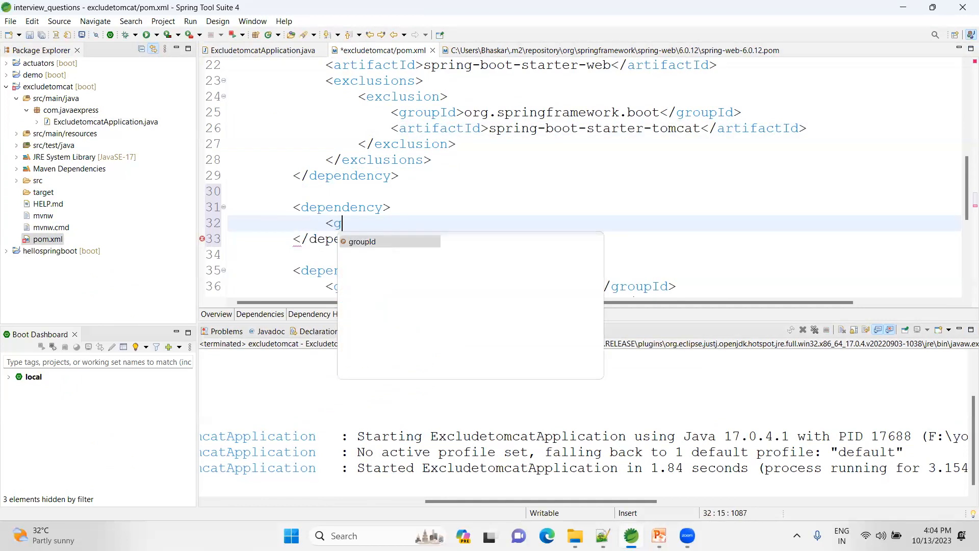
{"action": "type", "text": "org.springr</groupId>"}
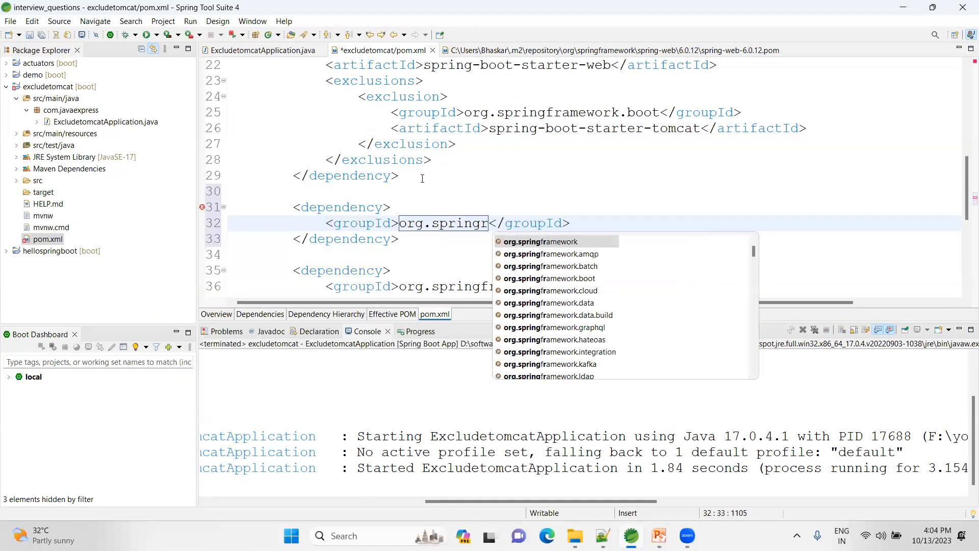
{"action": "left_click", "coordinate": [541, 242]}
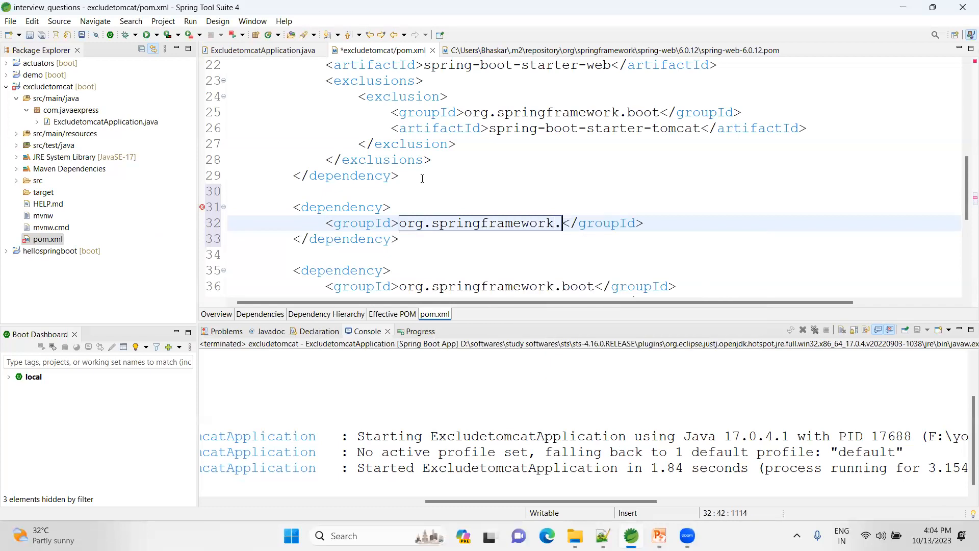
{"action": "type", "text": "boot"}
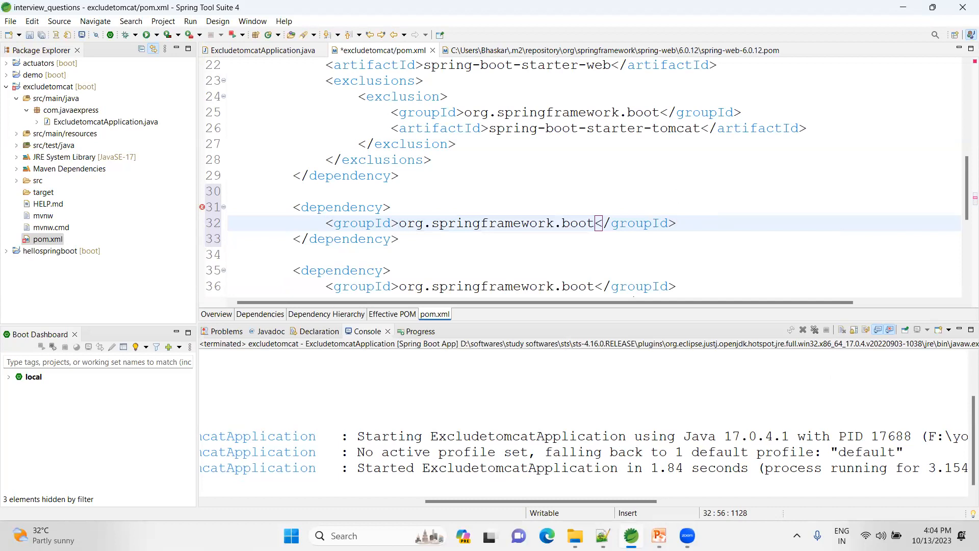
{"action": "type", "text": "<ar"}
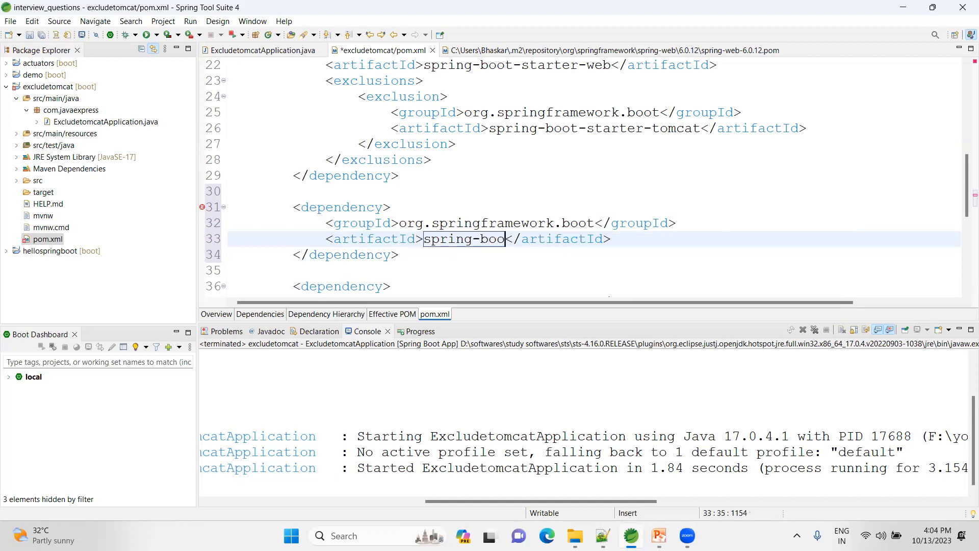
{"action": "type", "text": "t-starter"}
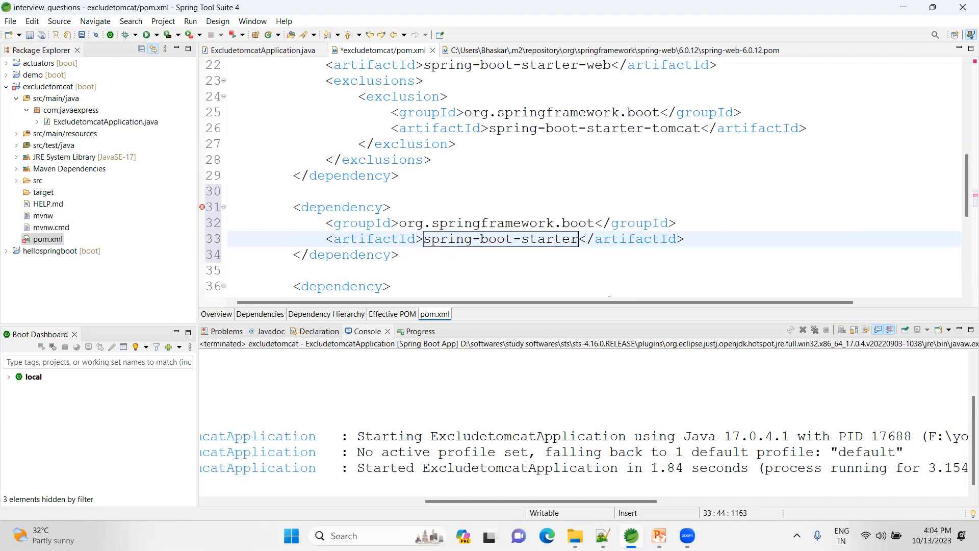
{"action": "type", "text": "-under"}
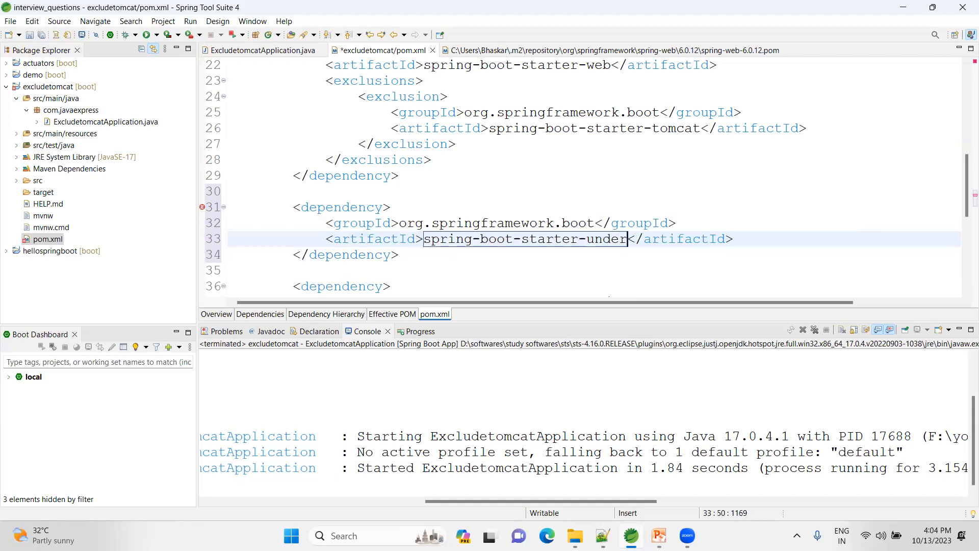
{"action": "type", "text": "tow"}
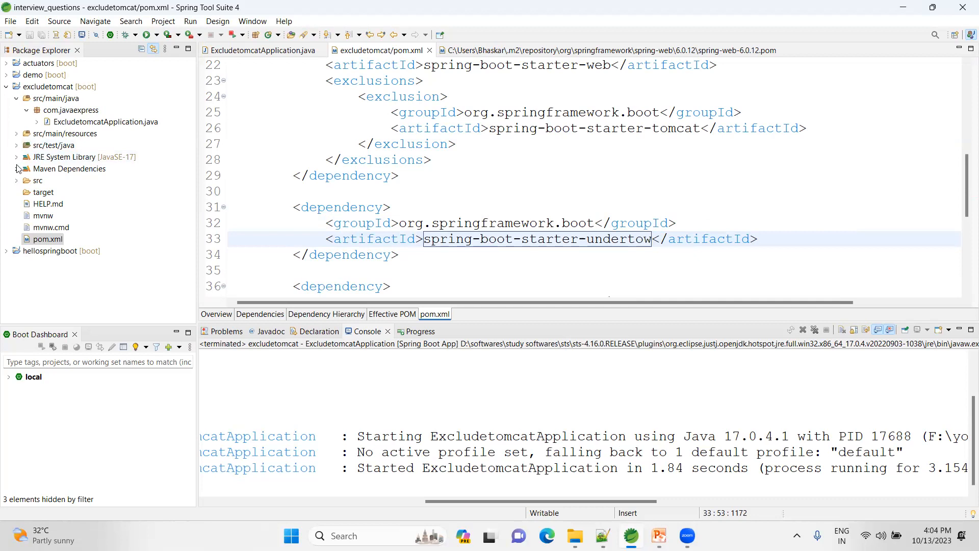
Expand Maven Dependencies and locate the undertow-core, undertow-servlet and spring-boot-starter-undertow jars.
{"action": "left_click", "coordinate": [17, 168]}
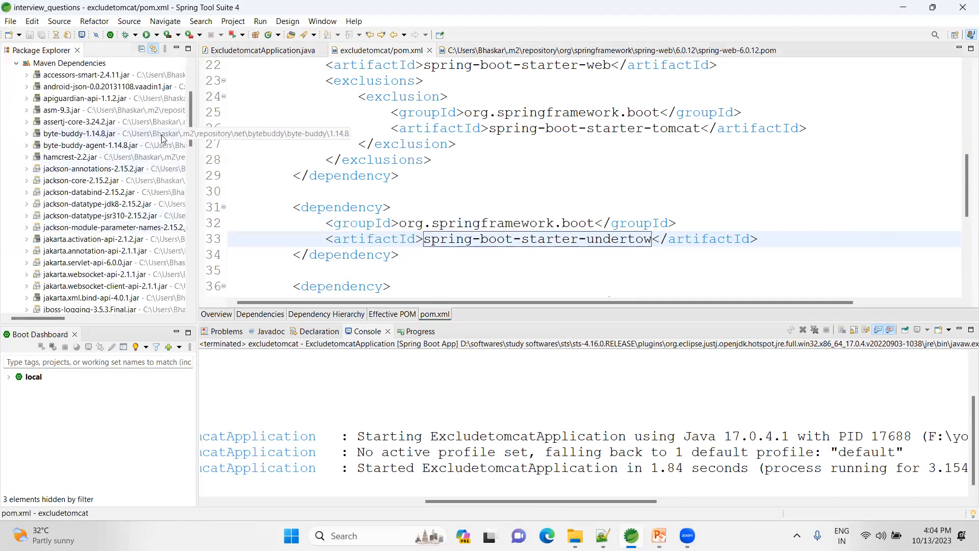
{"action": "scroll", "scroll_direction": "down", "scroll_amount": 3}
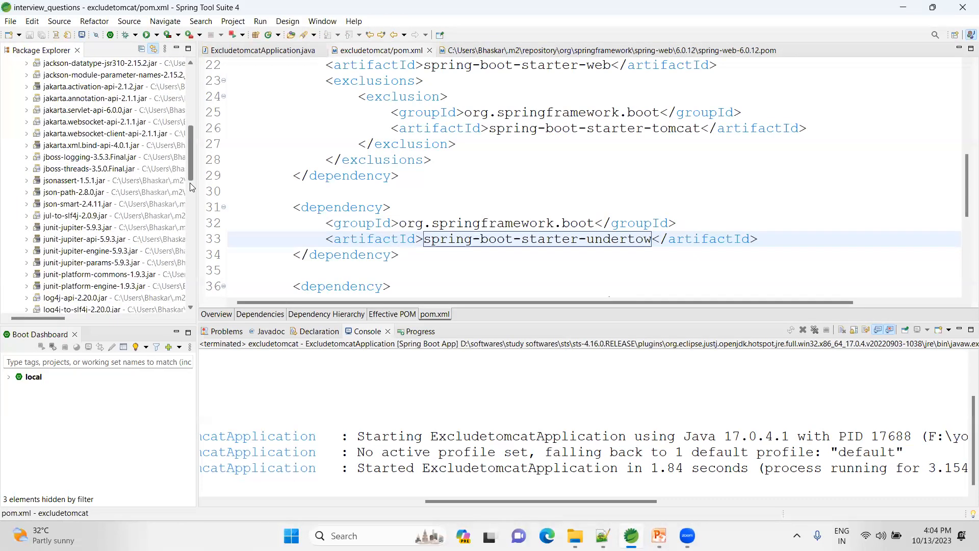
{"action": "scroll", "scroll_direction": "down", "scroll_amount": 3}
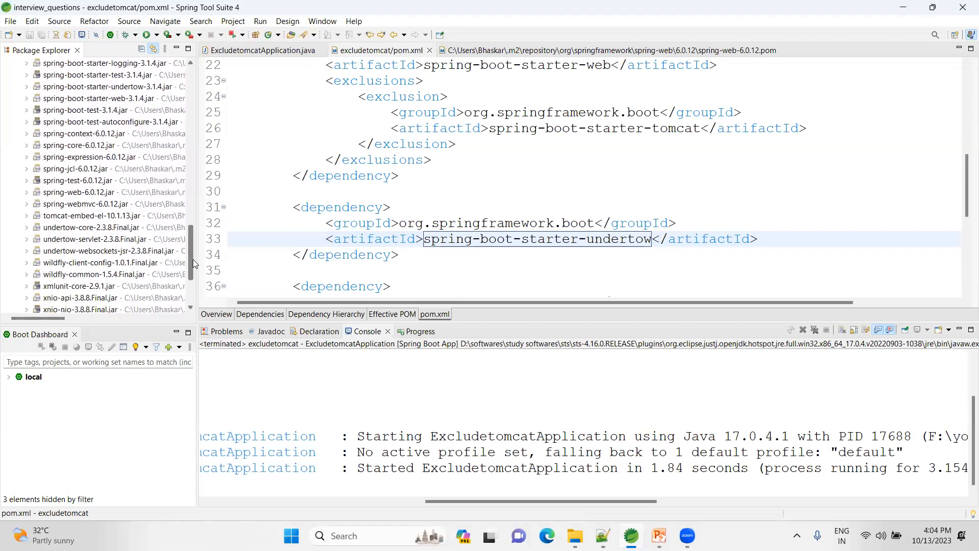
{"action": "mouse_move", "coordinate": [57, 227]}
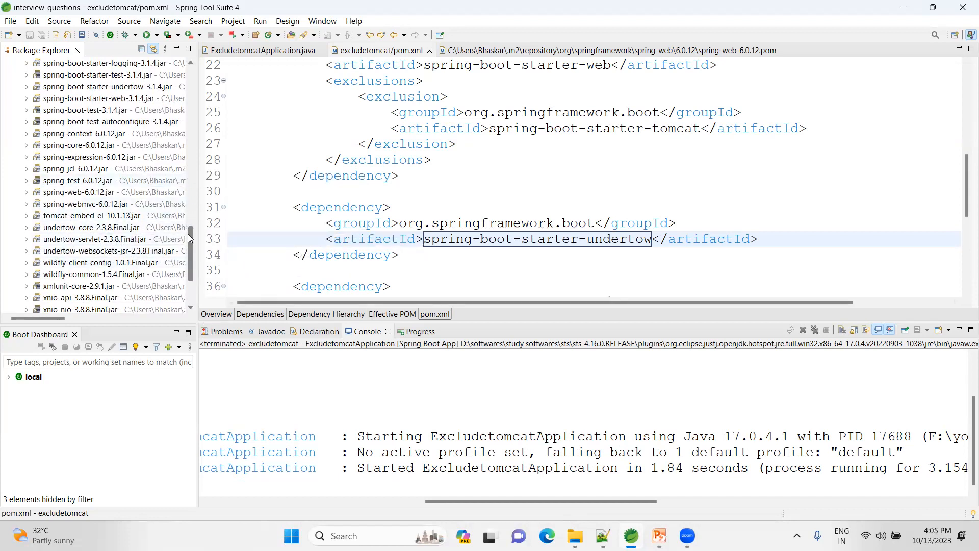
{"action": "scroll", "scroll_direction": "up", "scroll_amount": 3}
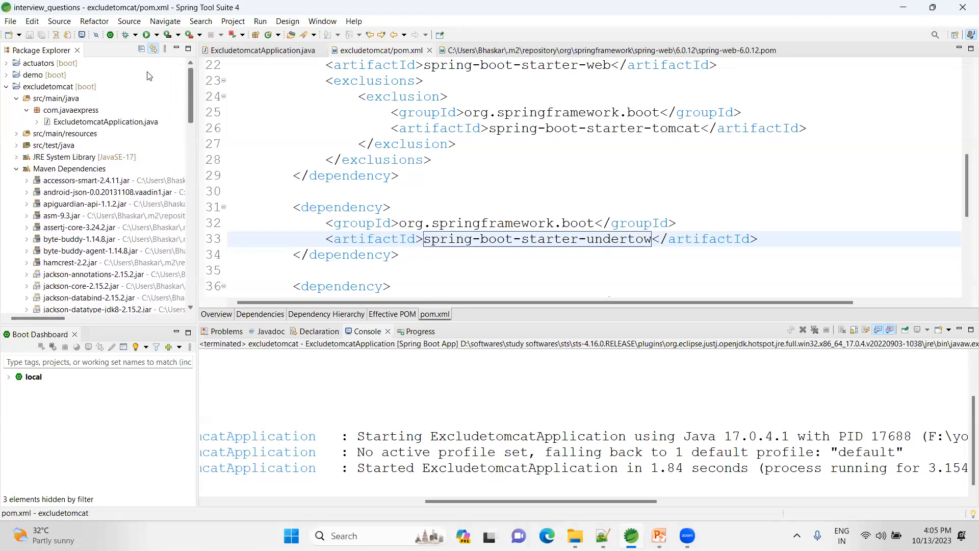
Run Maven > Update Project on excludetomcat again and confirm with OK.
{"action": "right_click", "coordinate": [59, 85]}
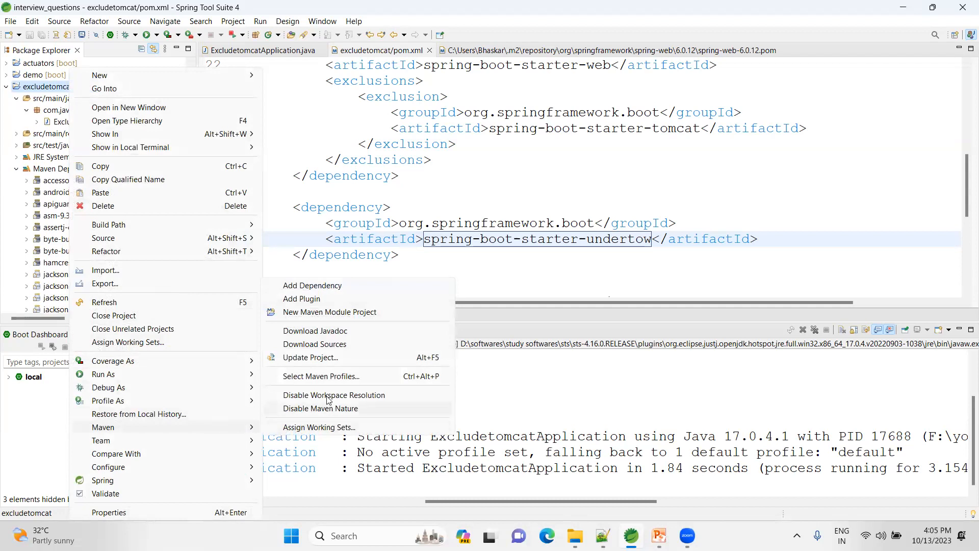
{"action": "left_click", "coordinate": [310, 357]}
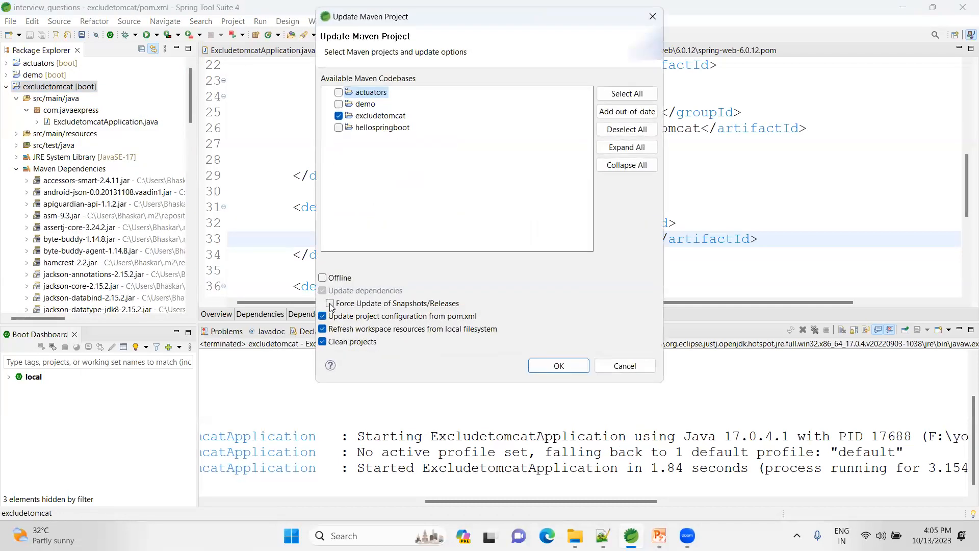
{"action": "left_click", "coordinate": [557, 365]}
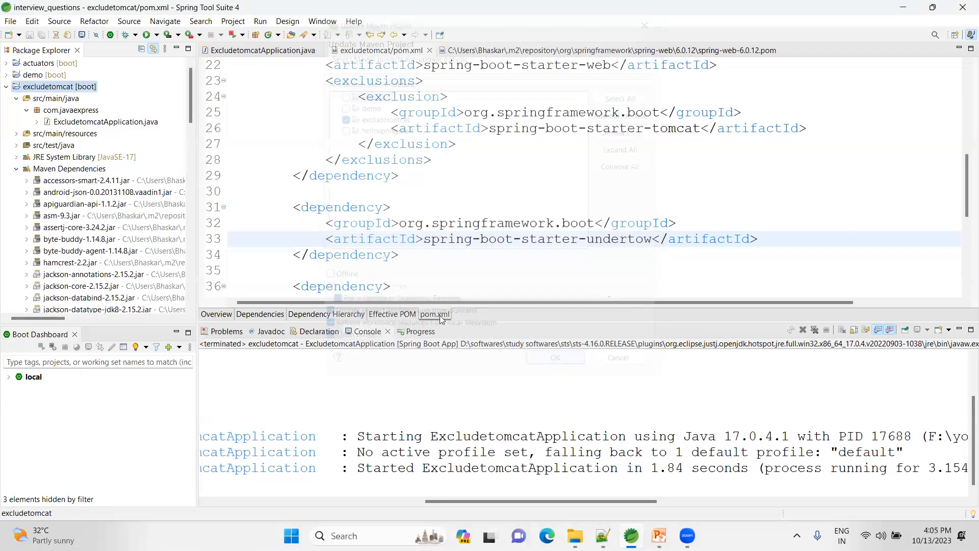
{"action": "left_click", "coordinate": [262, 50]}
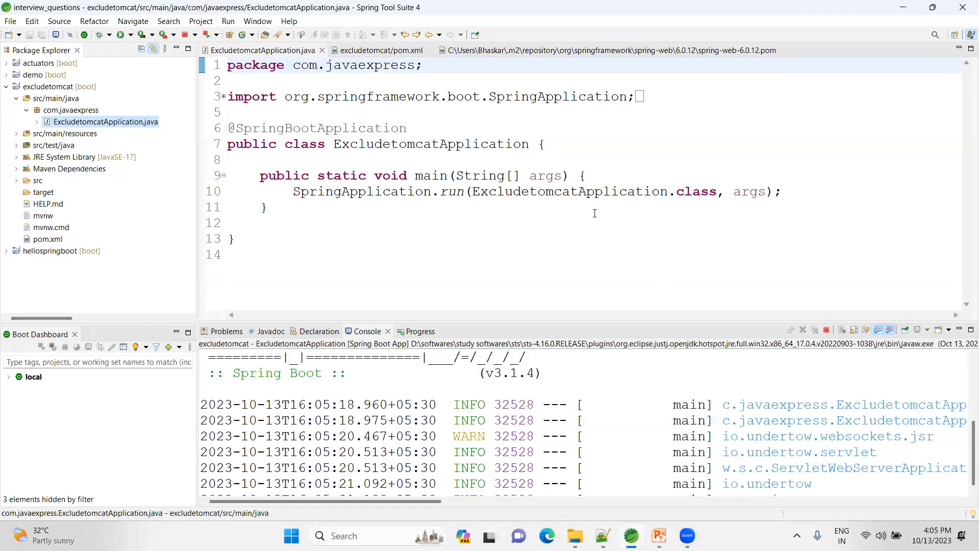
Highlight 'Undertow' in the console log confirming startup on port 8080.
{"action": "scroll", "scroll_direction": "down", "scroll_amount": 3}
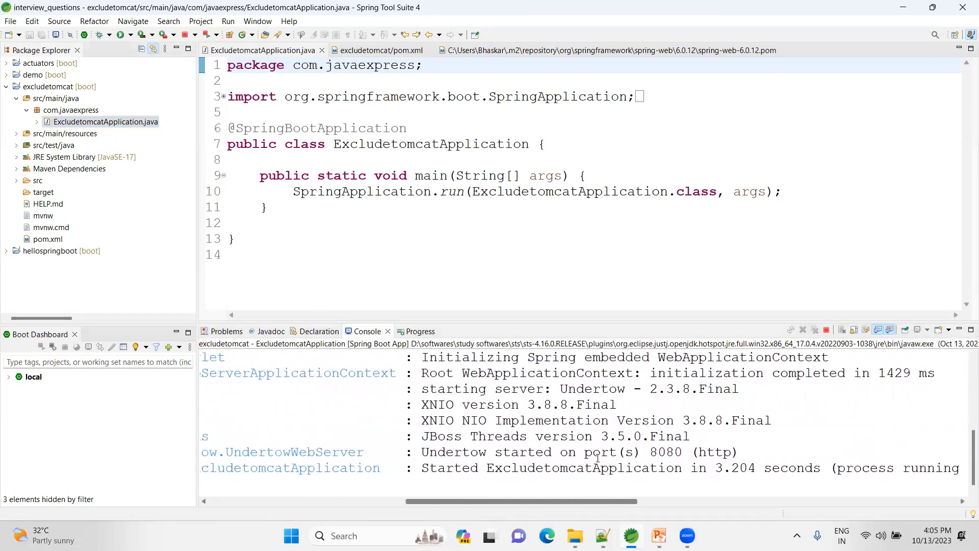
{"action": "double_click", "coordinate": [592, 388]}
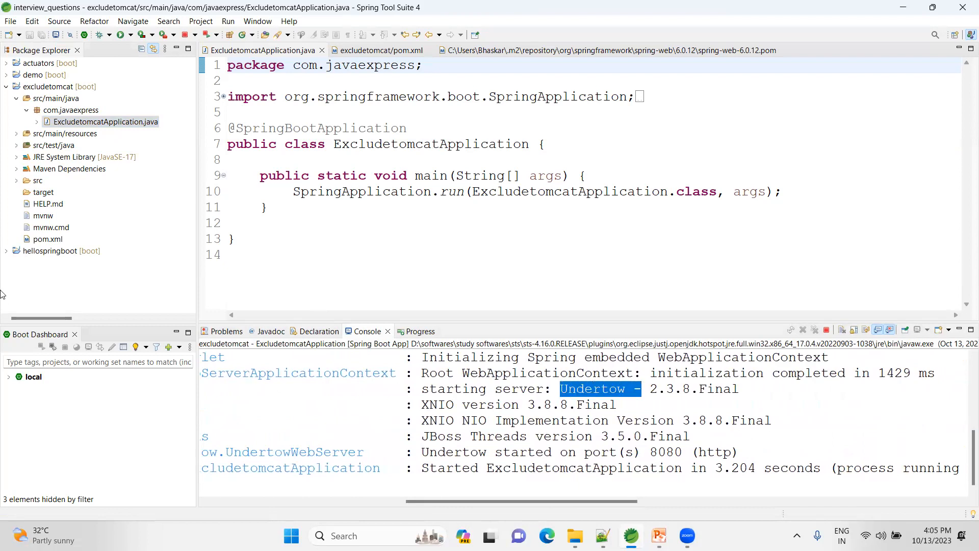